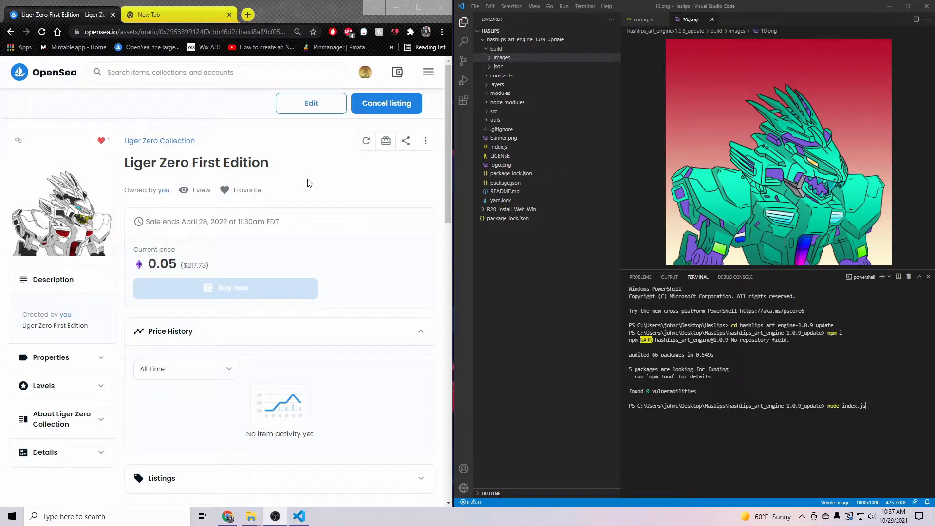
{"action": "mouse_move", "coordinate": [142, 149]}
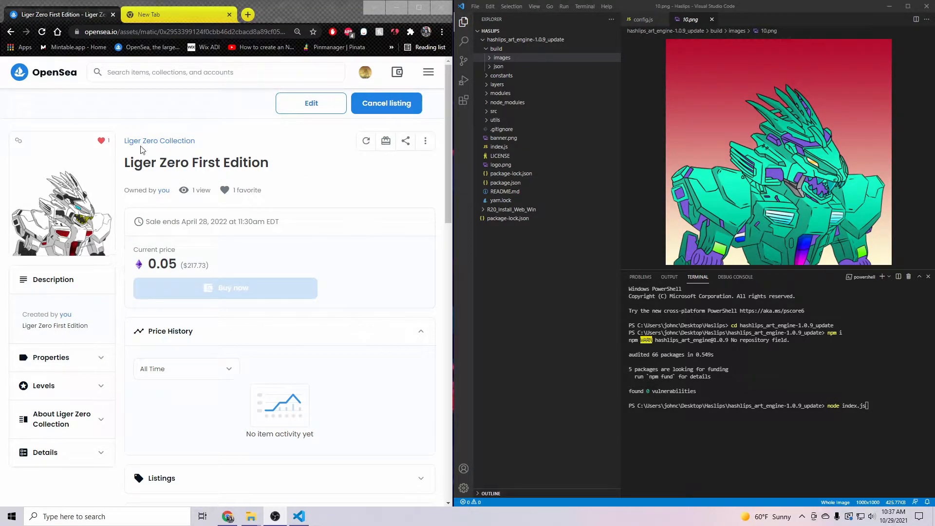
{"action": "mouse_move", "coordinate": [366, 140]}
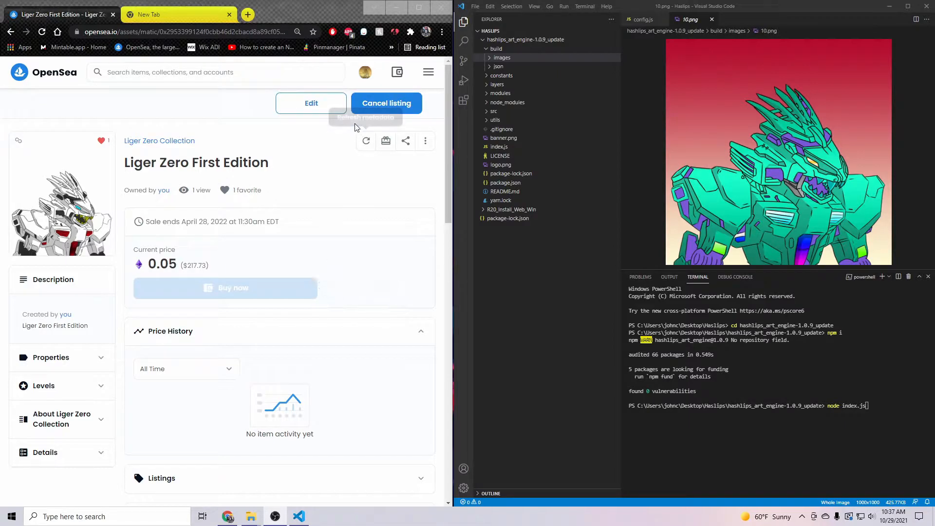
{"action": "mouse_move", "coordinate": [20, 87]}
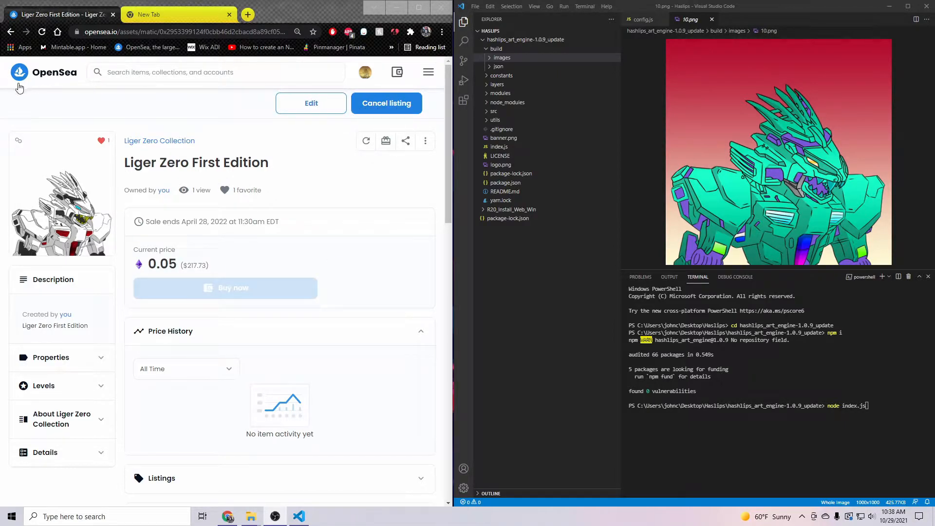
{"action": "mouse_move", "coordinate": [166, 91]}
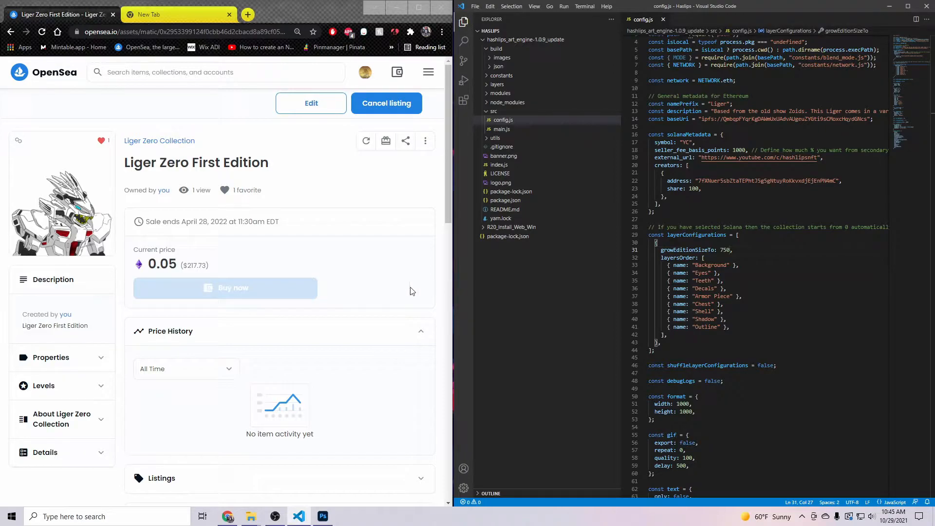
{"action": "mouse_move", "coordinate": [364, 473]}
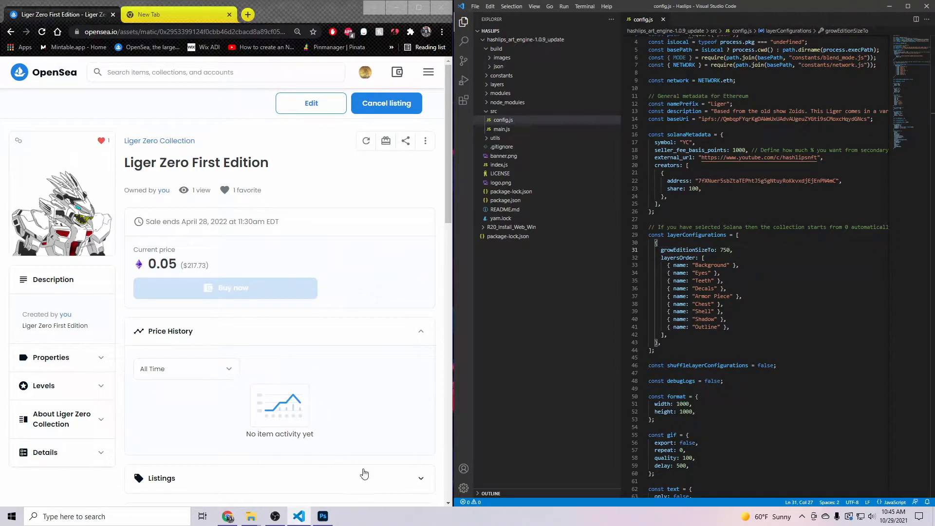
- Expand the Background group's colour variants in Photoshop, then bring up the Liger image folder
{"action": "left_click", "coordinate": [323, 516]}
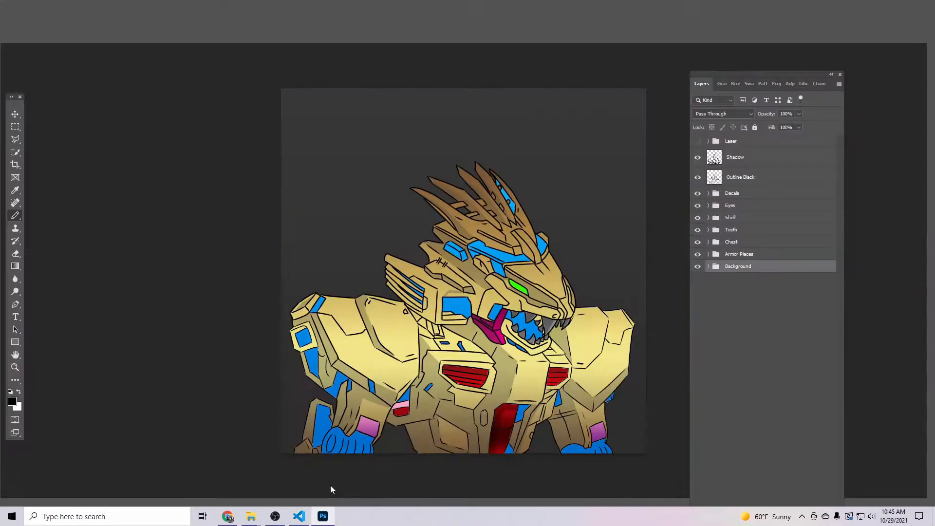
{"action": "left_click", "coordinate": [708, 266]}
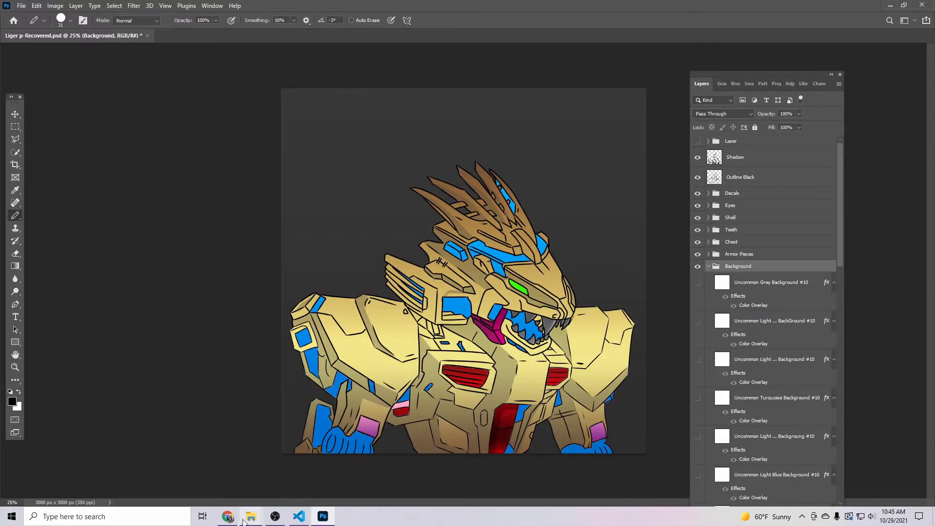
{"action": "left_click", "coordinate": [250, 516]}
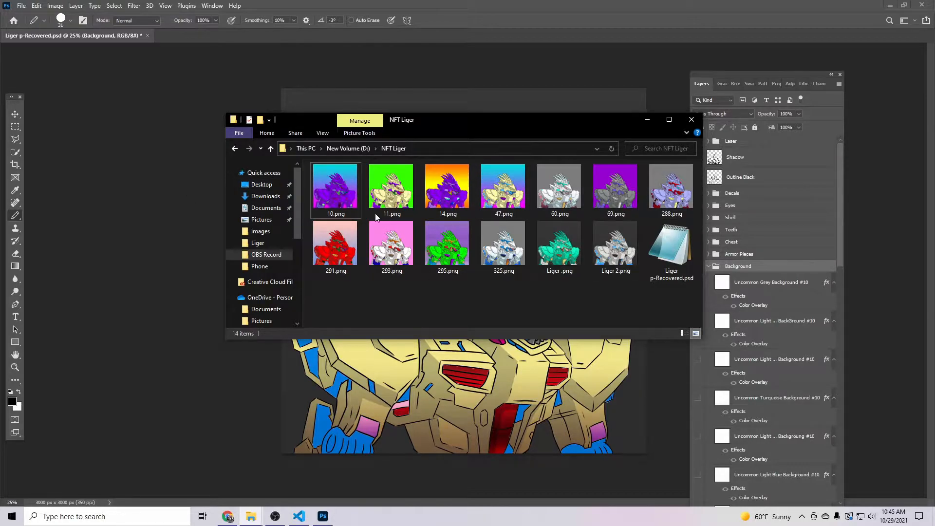
- Return from File Explorer to the OpenSea listing beside config.js in VS Code
{"action": "left_click", "coordinate": [692, 119]}
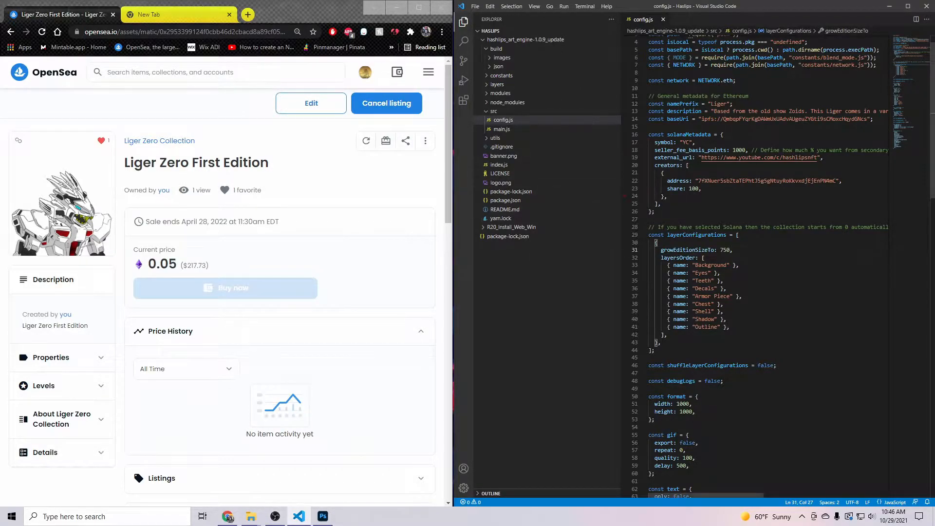
- In a new terminal, cd into hashlips_art_engine-1.0.9_update and run npm i
{"action": "left_click", "coordinate": [605, 6]}
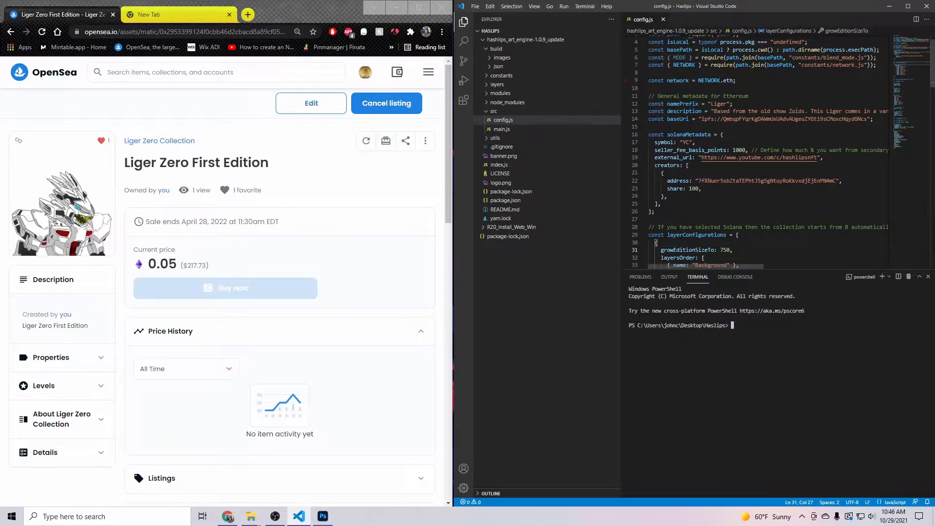
{"action": "type", "text": "node index.js"}
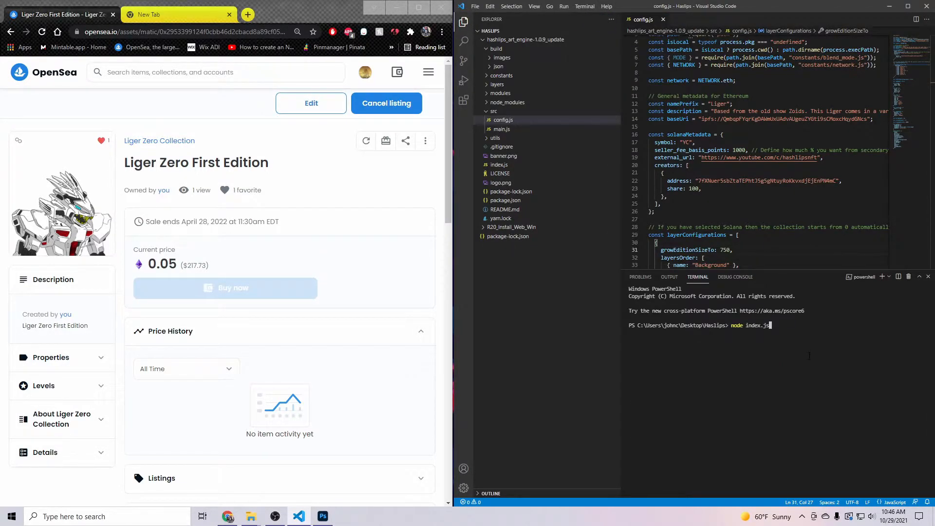
{"action": "type", "text": "cd hashlips_art_engine-1.0.9_update"}
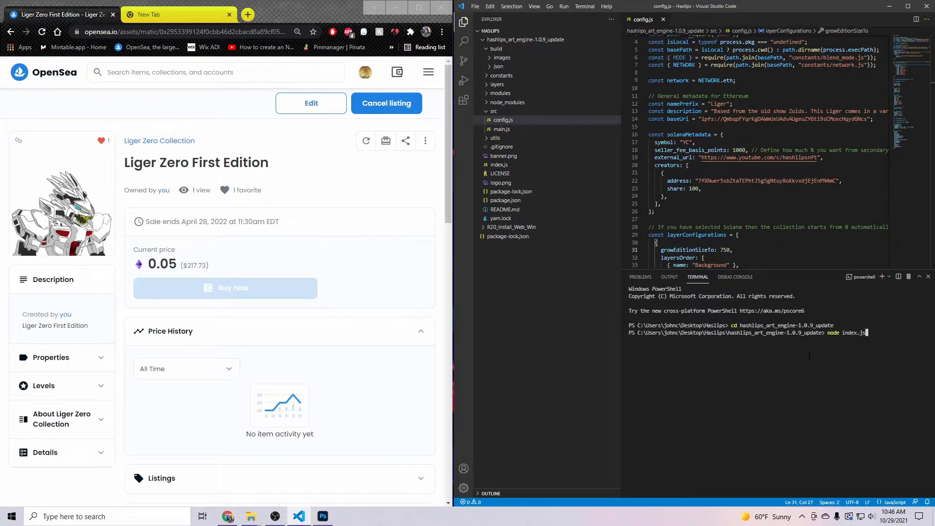
{"action": "type", "text": "npm i"}
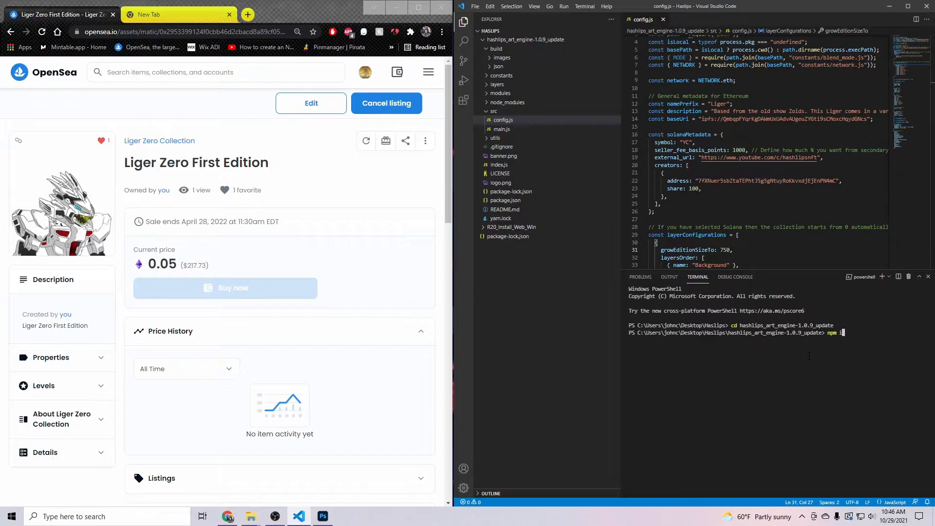
{"action": "key", "text": "Return"}
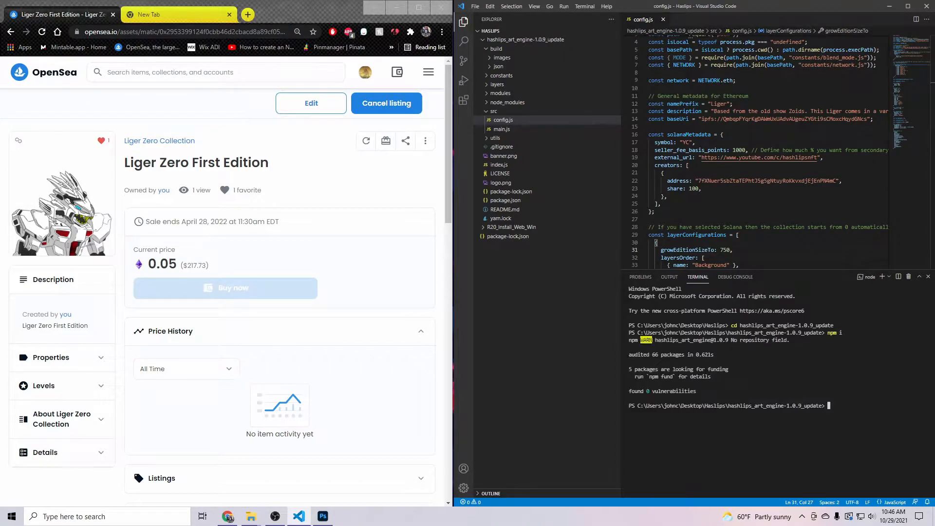
- Run node index.js to start generating the Liger image editions
{"action": "type", "text": "npm i"}
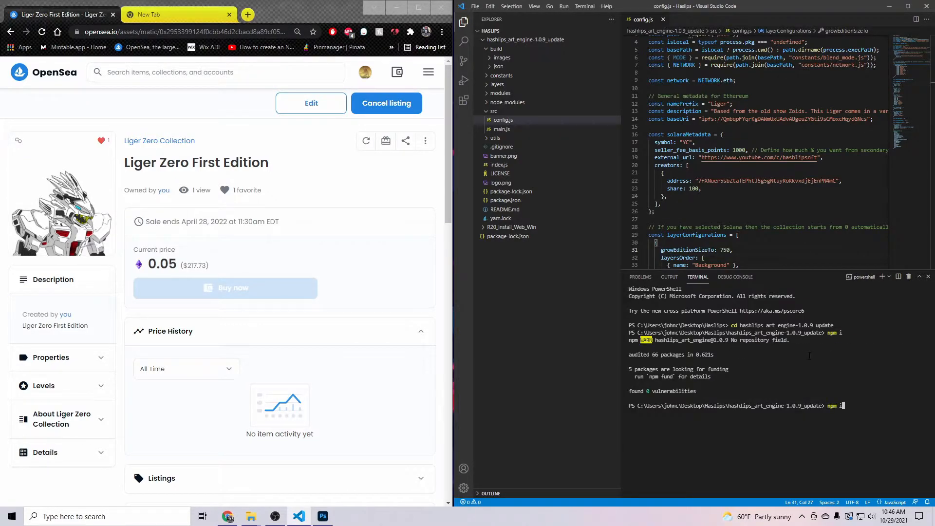
{"action": "type", "text": "node index.js"}
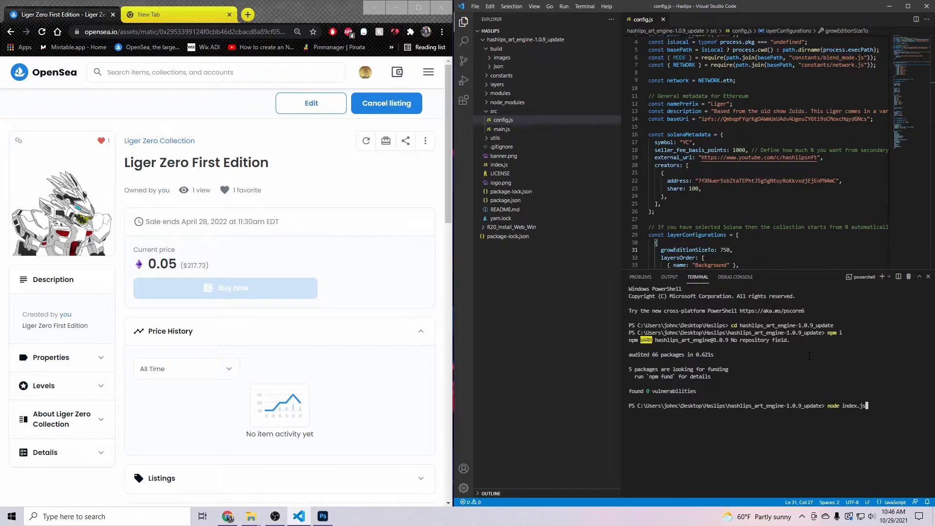
{"action": "key", "text": "Return"}
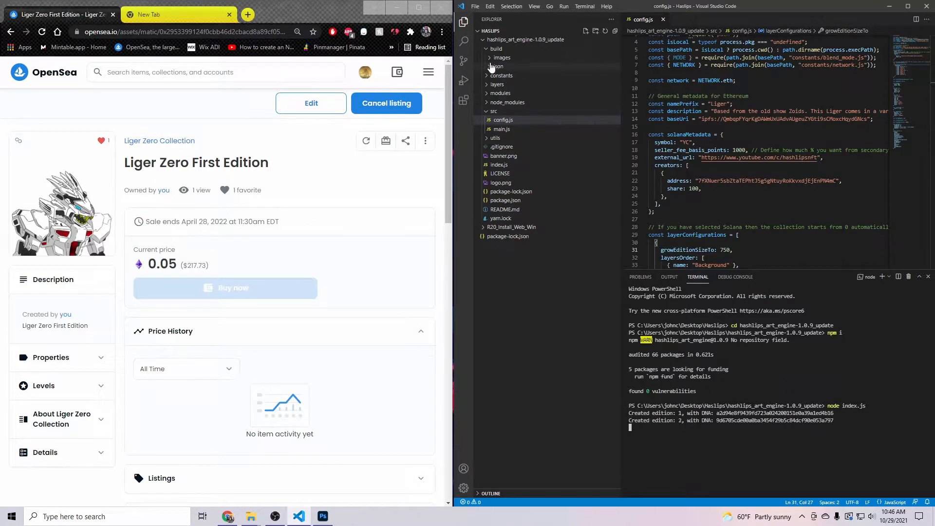
- Preview the first two generated Liger PNGs in build/images
{"action": "left_click", "coordinate": [503, 66]}
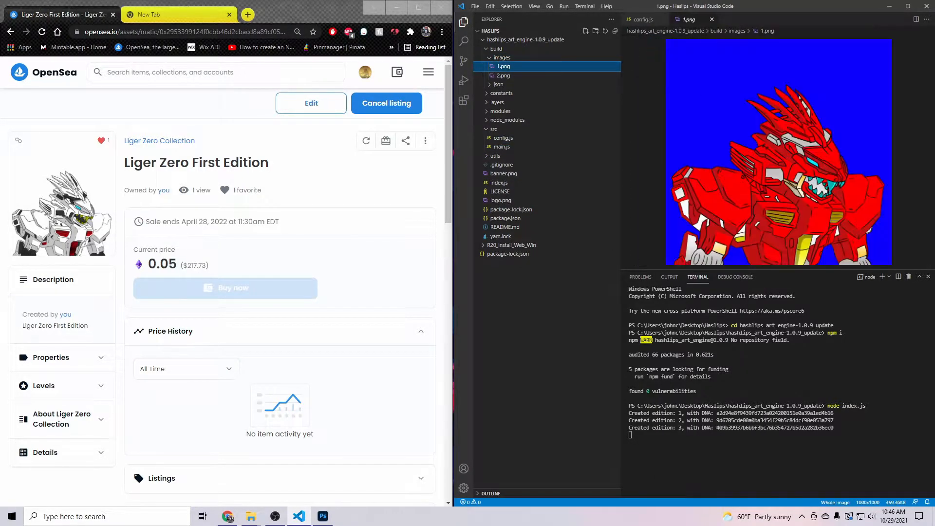
{"action": "left_click", "coordinate": [503, 76]}
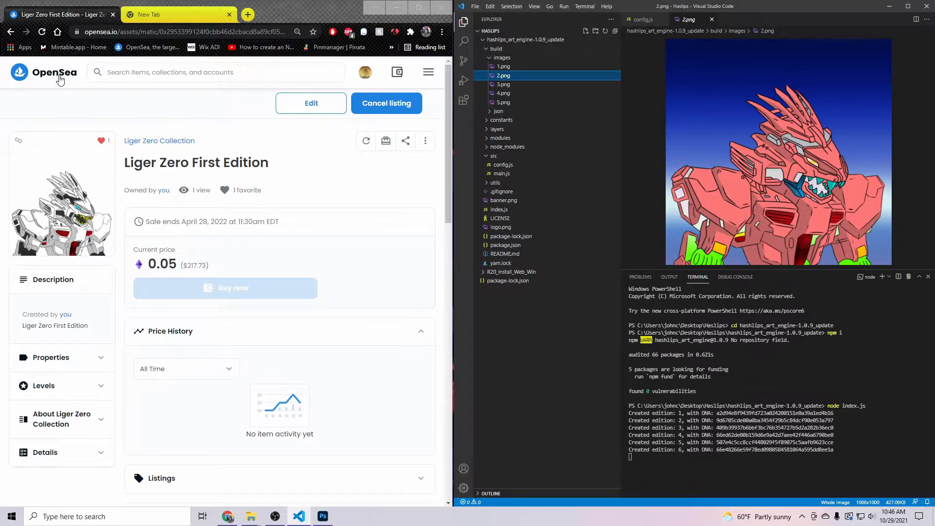
- From the account menu go to My Collections and add an item to Liger Zero Collection
{"action": "left_click", "coordinate": [365, 71]}
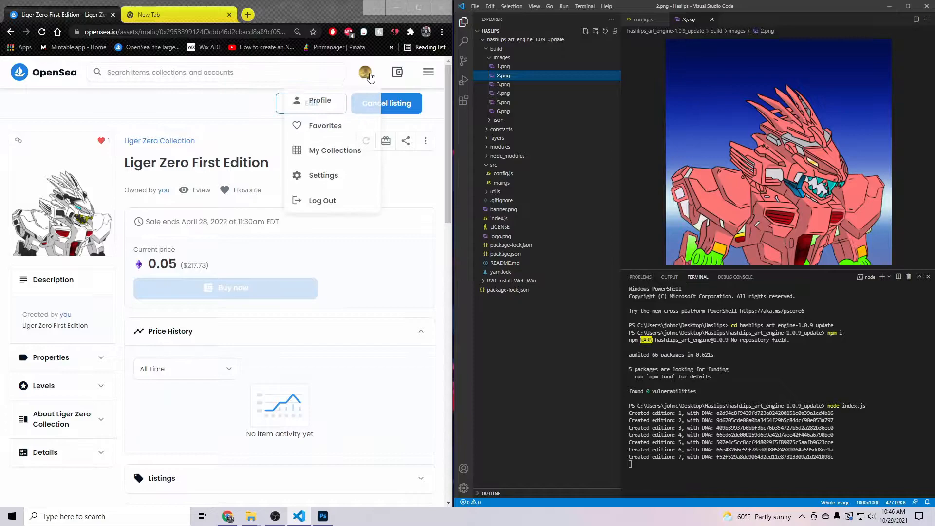
{"action": "left_click", "coordinate": [334, 150]}
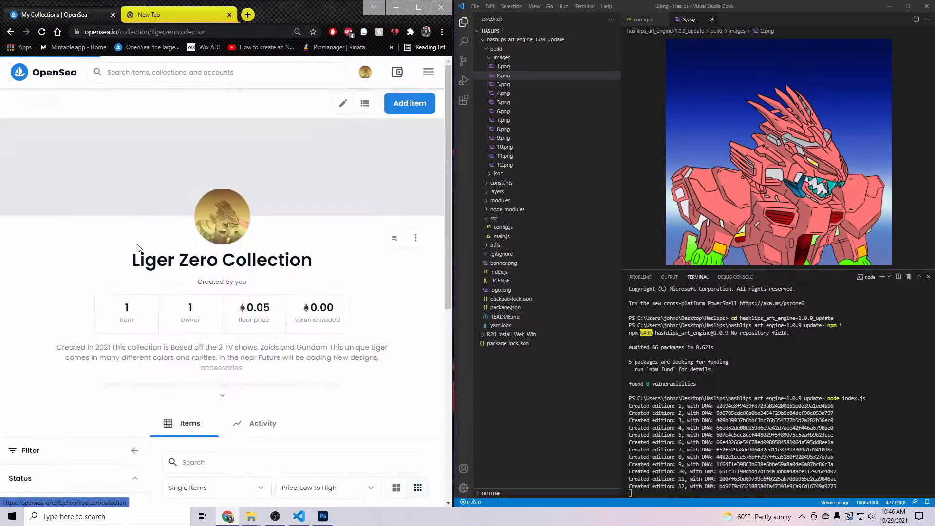
{"action": "left_click", "coordinate": [409, 103]}
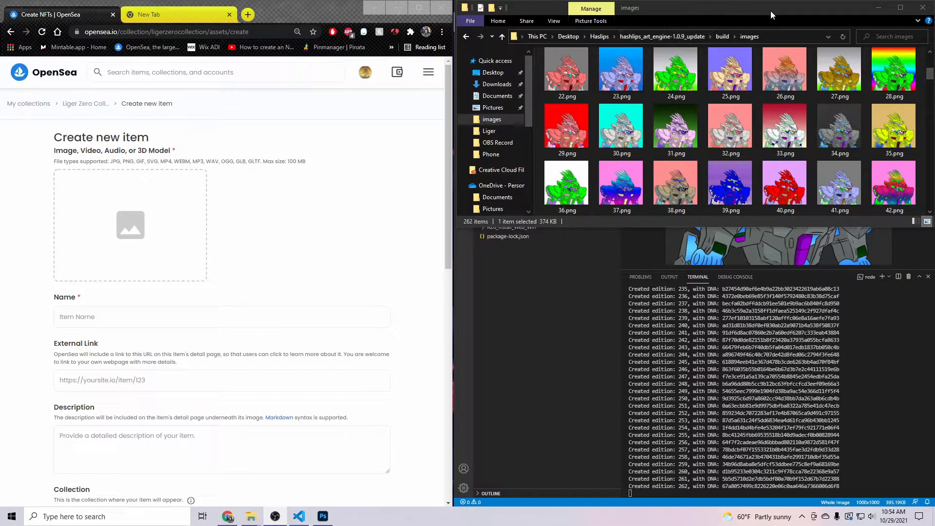
- Upload the generated 34.png robot image to the create-new-item form
{"action": "left_click", "coordinate": [899, 8]}
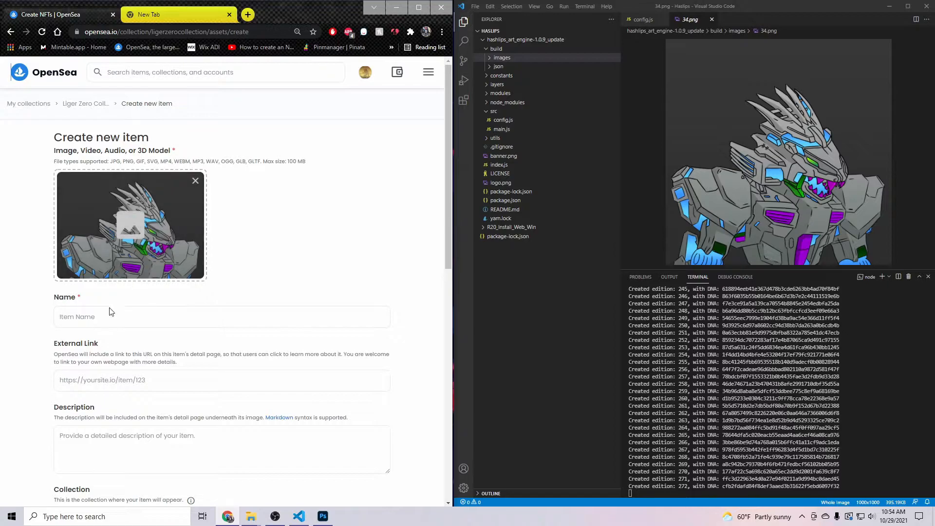
- Name and describe the item 'Liger Zero #1', then start adding properties
{"action": "left_click", "coordinate": [221, 316]}
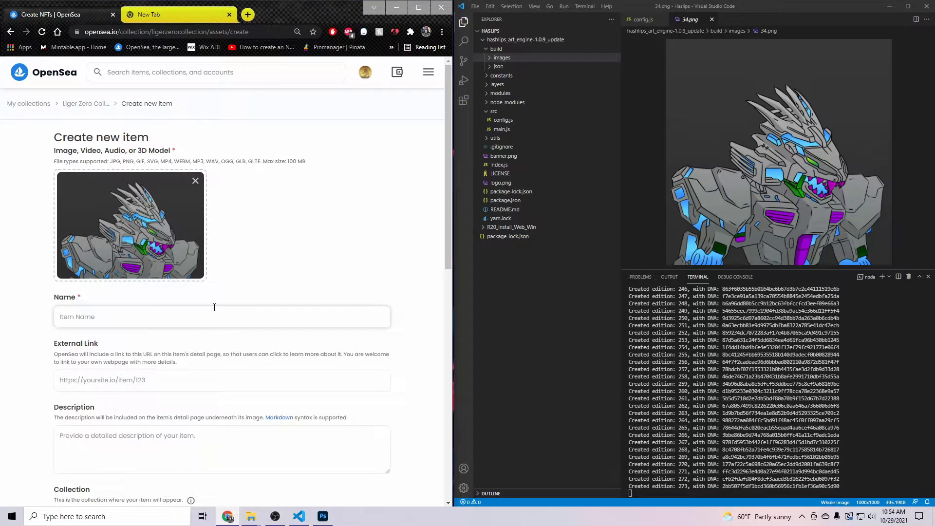
{"action": "type", "text": "Liger Z"}
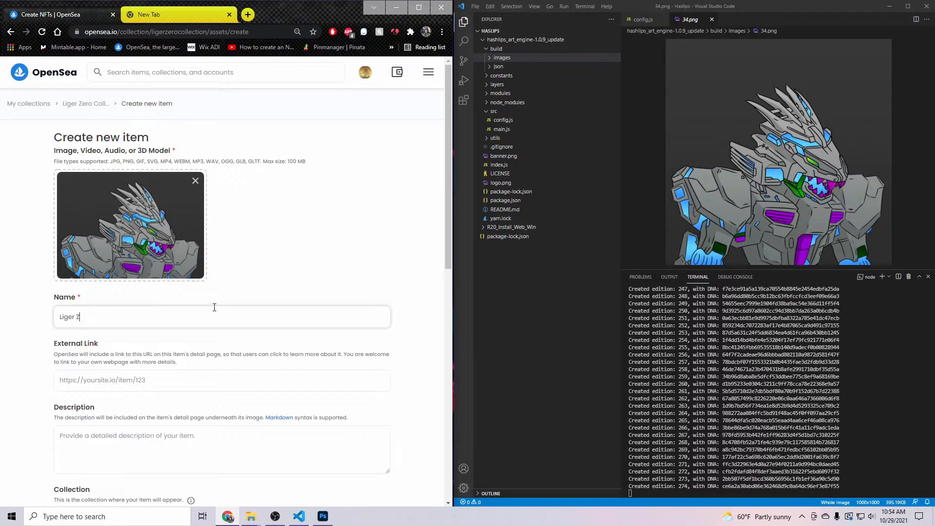
{"action": "type", "text": "ero #1"}
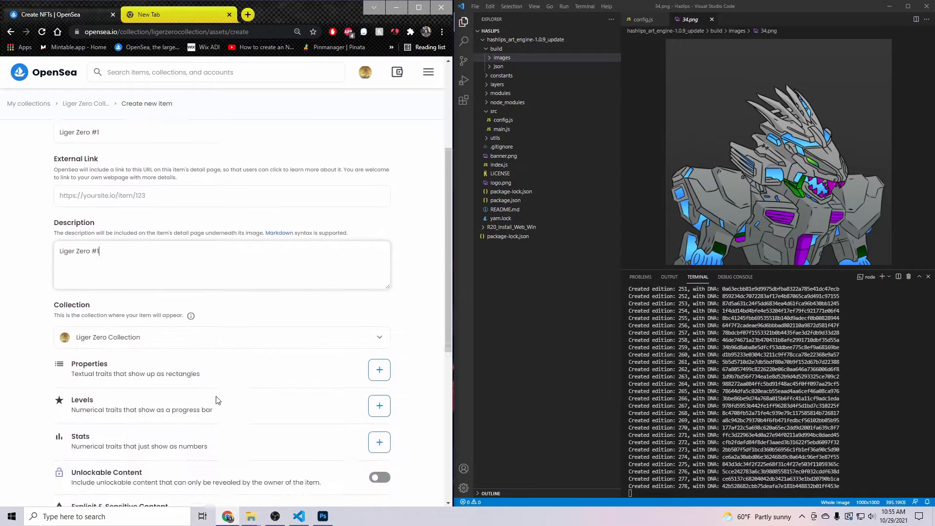
{"action": "left_click", "coordinate": [379, 370]}
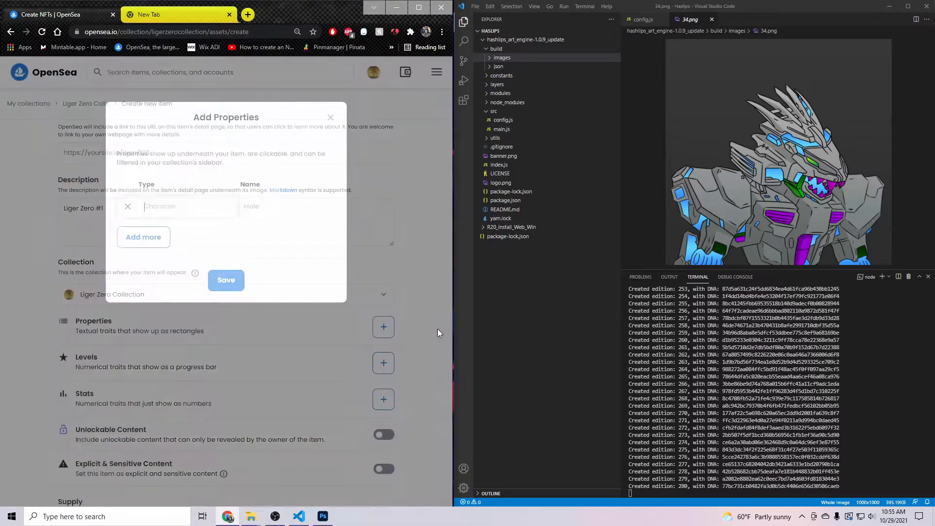
- Add property rows for types Background, Armor Plate, Armor Shell, Armor Pieces, Teeth, Eyes and Decals
{"action": "left_click", "coordinate": [143, 237]}
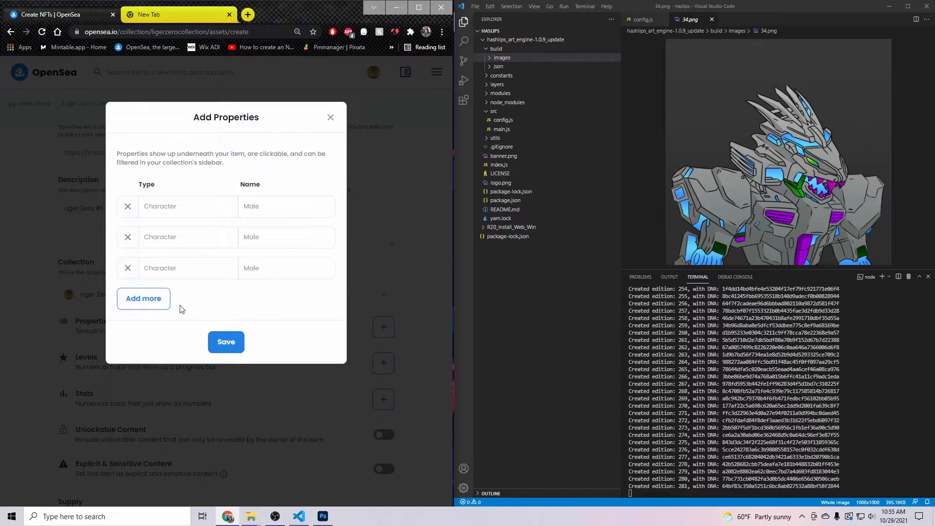
{"action": "left_click", "coordinate": [143, 298]}
{"action": "type", "text": "Background"}
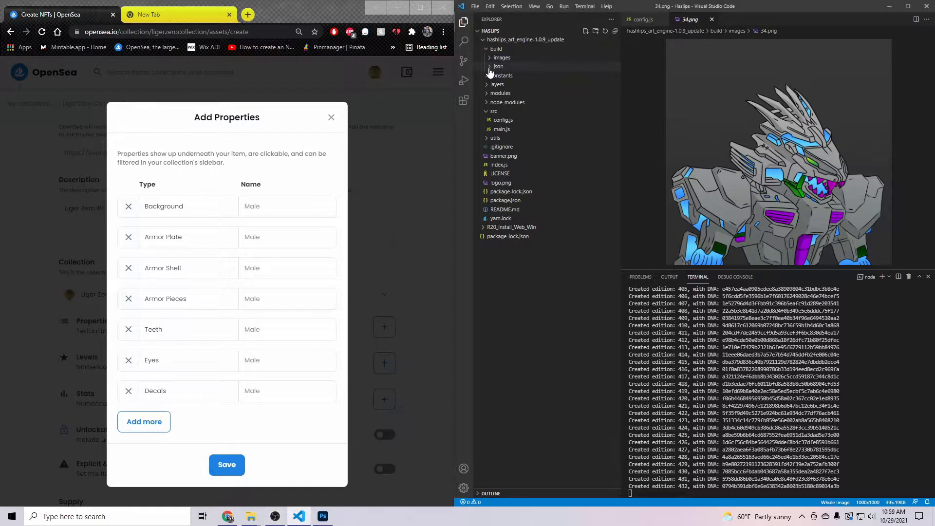
- Open build/json/34.json and copy its background trait into the Background property as Common
{"action": "left_click", "coordinate": [498, 67]}
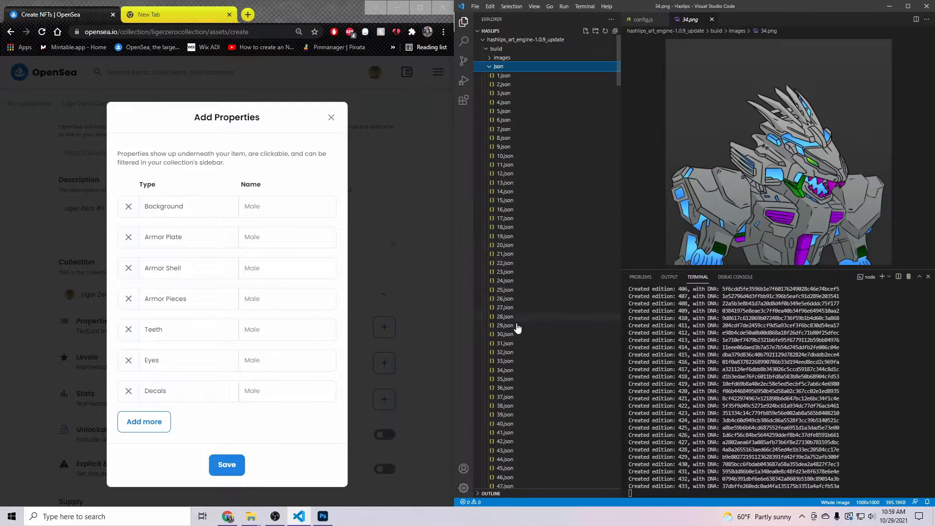
{"action": "left_click", "coordinate": [503, 370]}
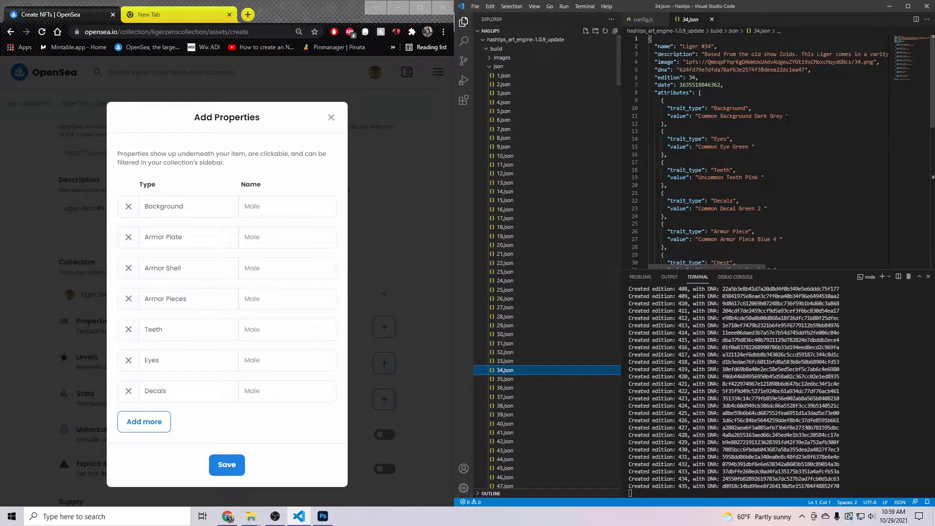
{"action": "double_click", "coordinate": [739, 116]}
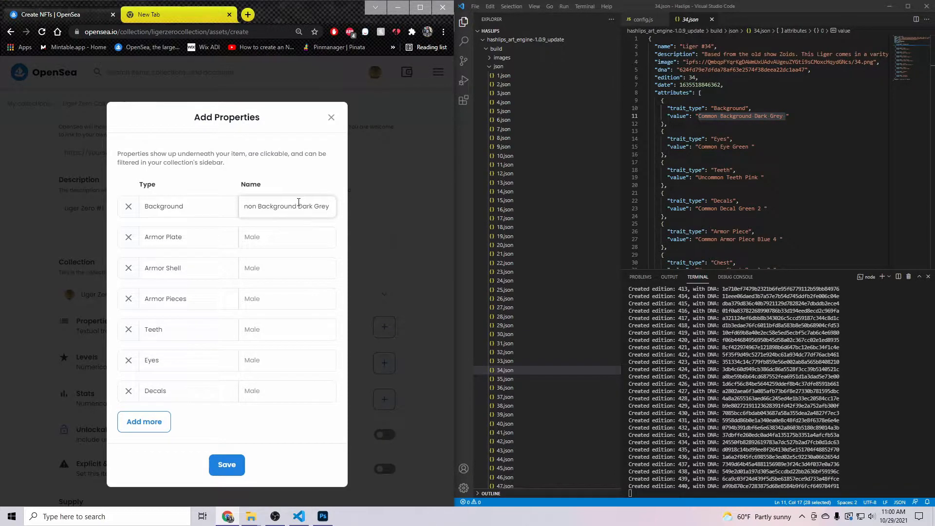
{"action": "double_click", "coordinate": [278, 206]}
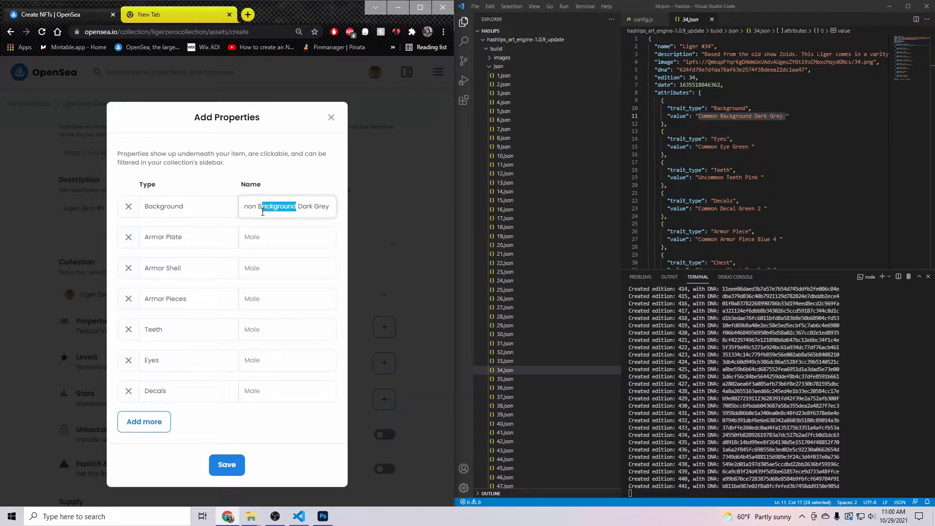
{"action": "type", "text": "Common"}
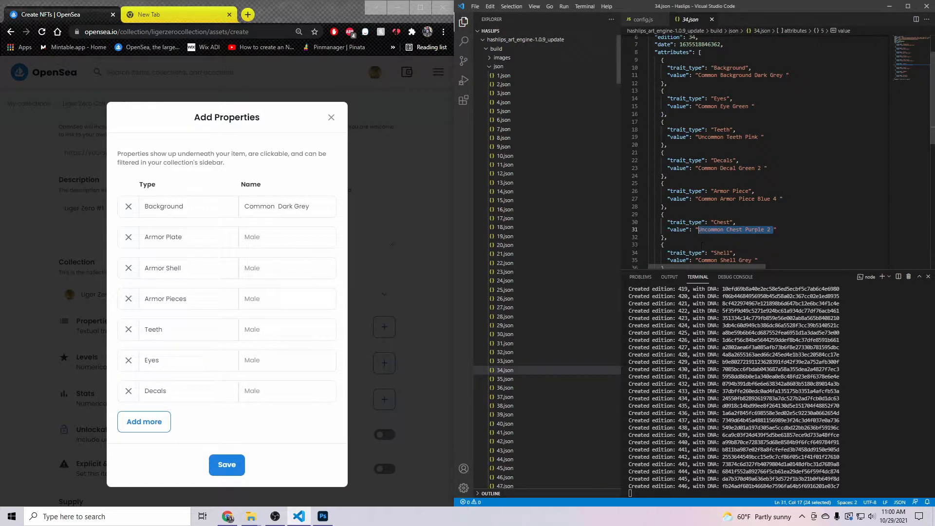
- Fill Armor Plate with 'Uncommon Chest Purple 2' and the remaining traits, then save the properties
{"action": "left_click", "coordinate": [286, 237]}
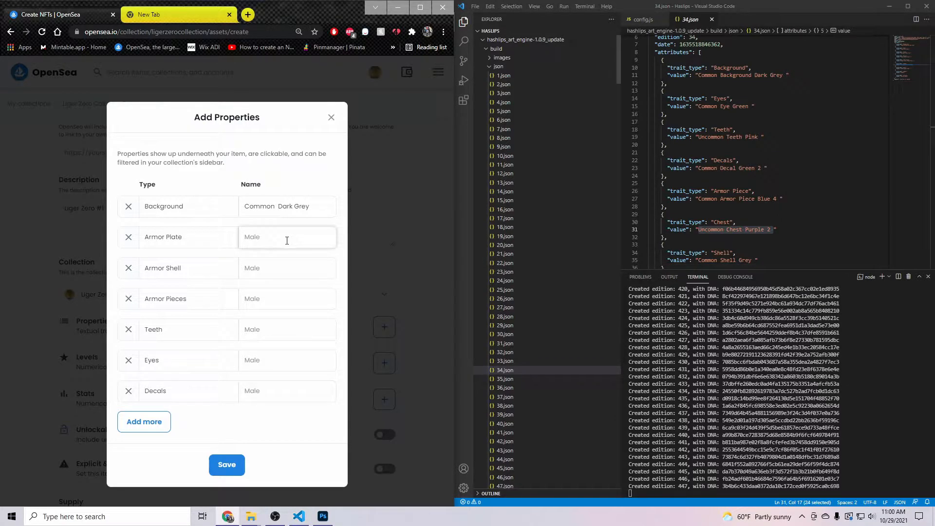
{"action": "type", "text": "Uncommon Chest Purple 2"}
{"action": "left_click", "coordinate": [287, 391]}
{"action": "type", "text": "Common Decals Green 2"}
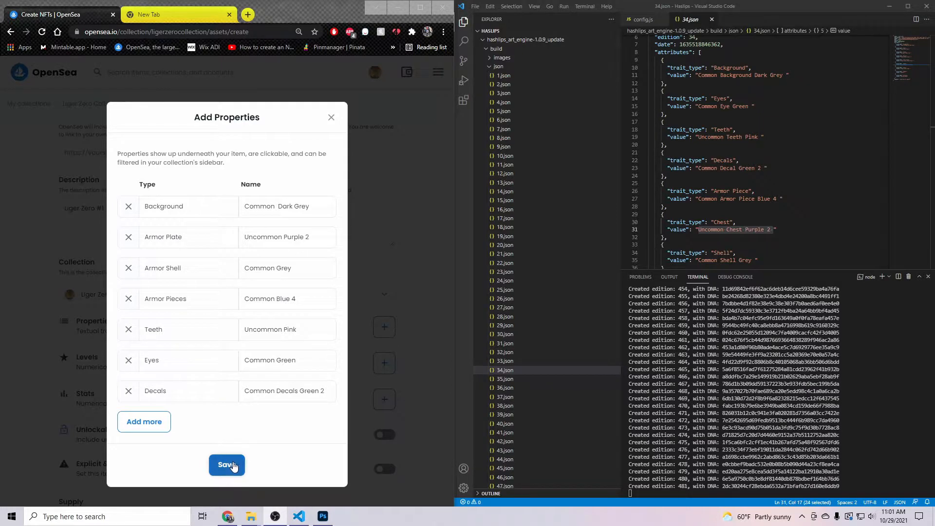
{"action": "left_click", "coordinate": [226, 465]}
{"action": "type", "text": "A"}
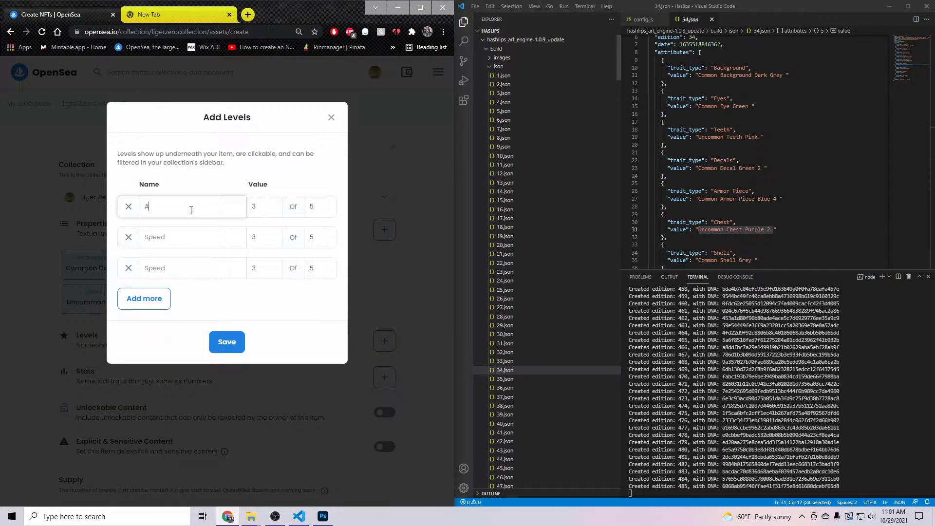
- Name levels Attack, Speed and Defense out of 10, set them to 3, 4 and 4, and save
{"action": "type", "text": "ttack"}
{"action": "left_click", "coordinate": [192, 236]}
{"action": "type", "text": "Speed"}
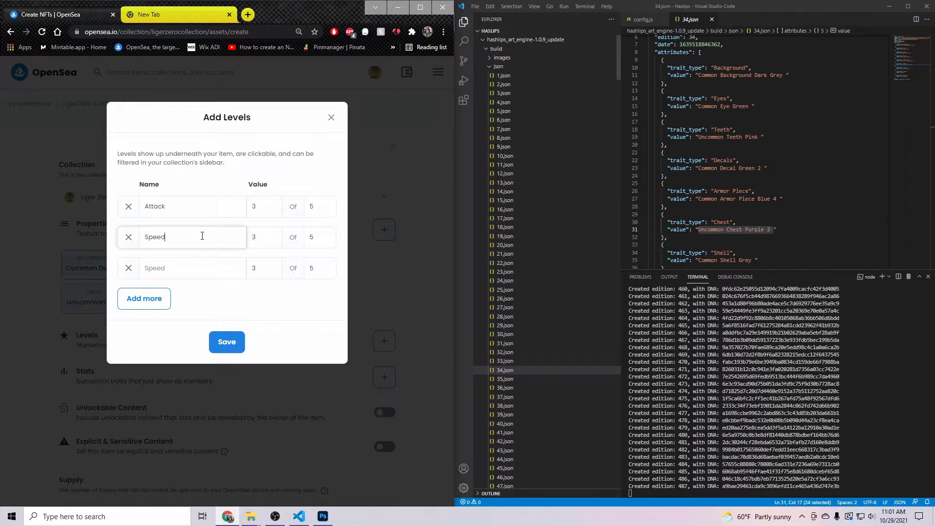
{"action": "type", "text": "De"}
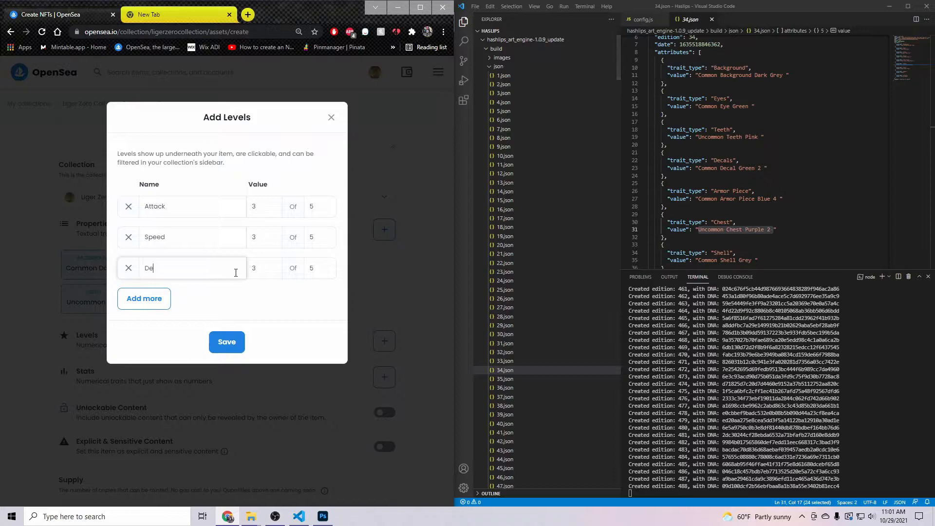
{"action": "type", "text": "fense"}
{"action": "left_click", "coordinate": [321, 267]}
{"action": "type", "text": "10"}
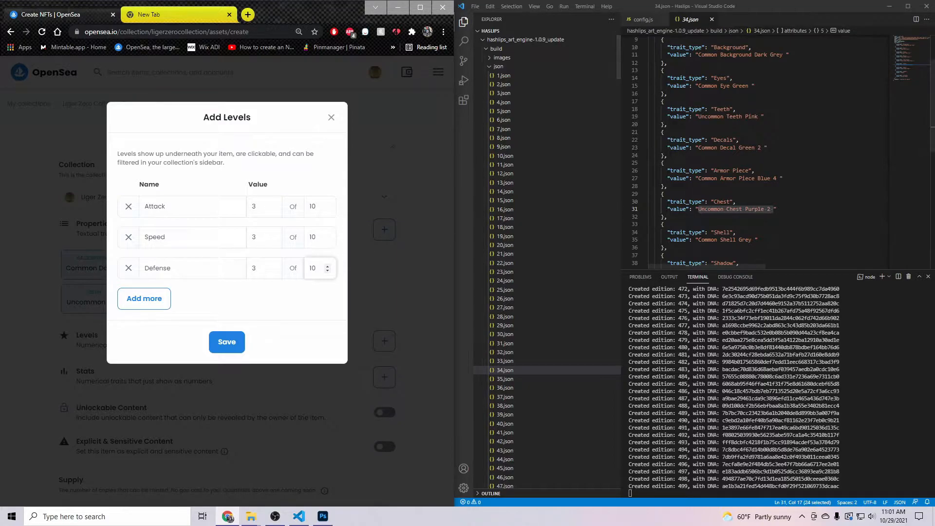
{"action": "left_click", "coordinate": [273, 265]}
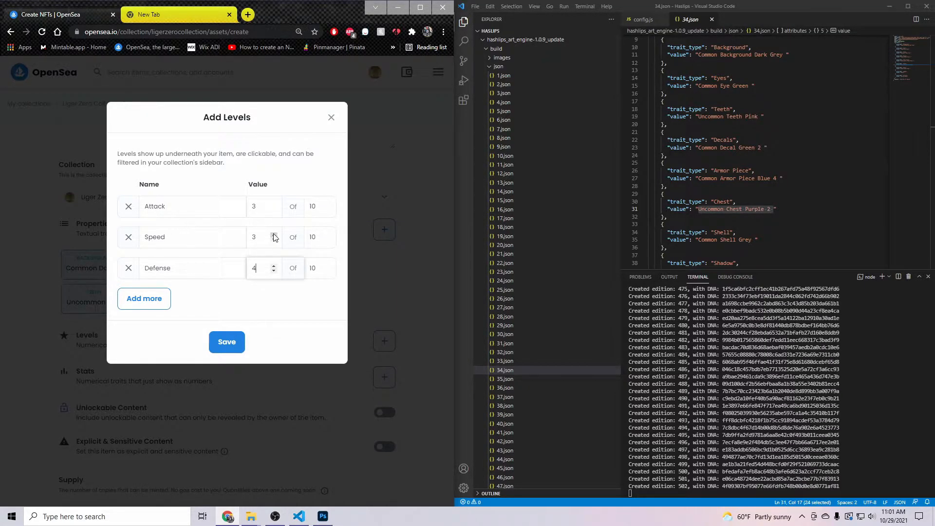
{"action": "left_click", "coordinate": [274, 233]}
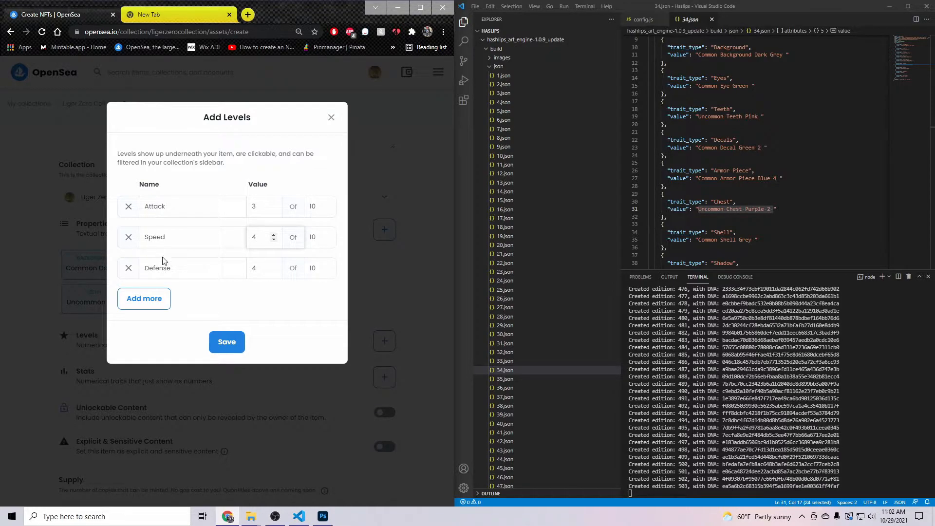
{"action": "left_click", "coordinate": [227, 342]}
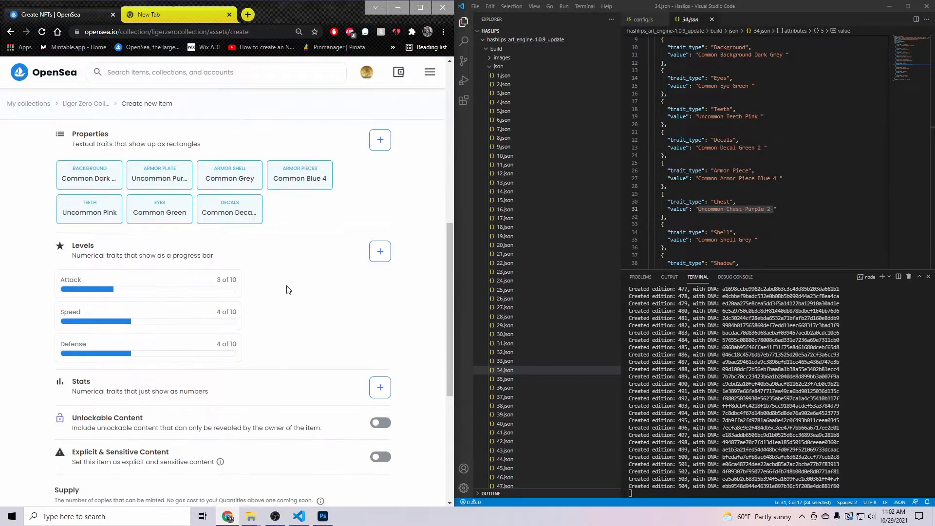
- Choose Polygon as the blockchain and create the Liger Zero #1 item
{"action": "scroll", "scroll_direction": "down", "scroll_amount": 3}
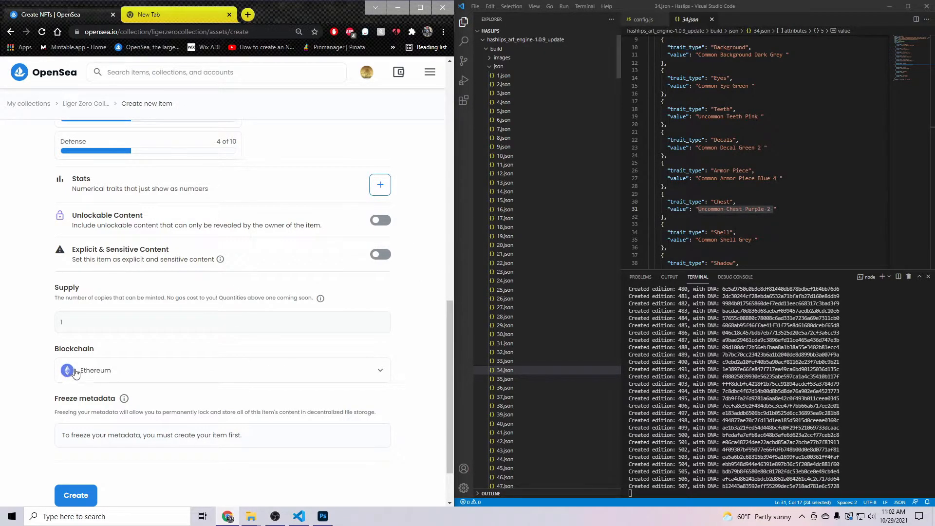
{"action": "scroll", "scroll_direction": "down", "scroll_amount": 3}
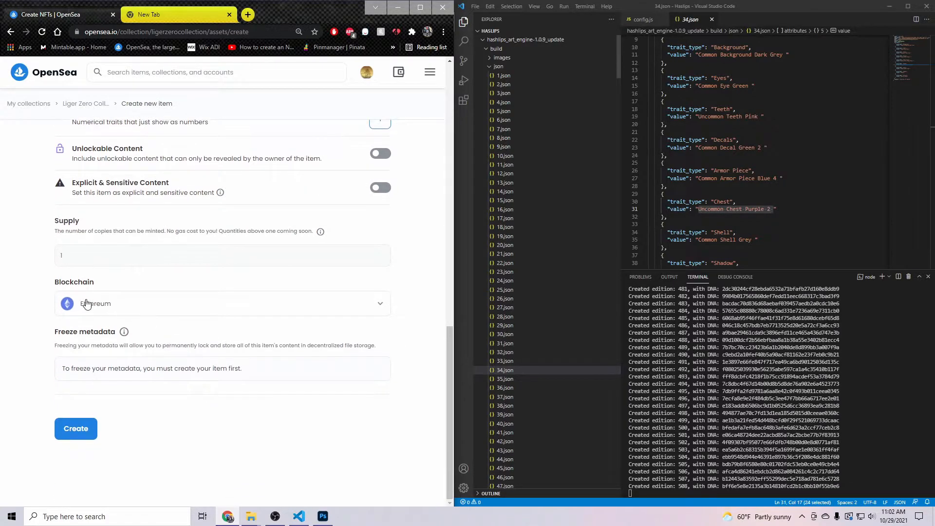
{"action": "left_click", "coordinate": [221, 304]}
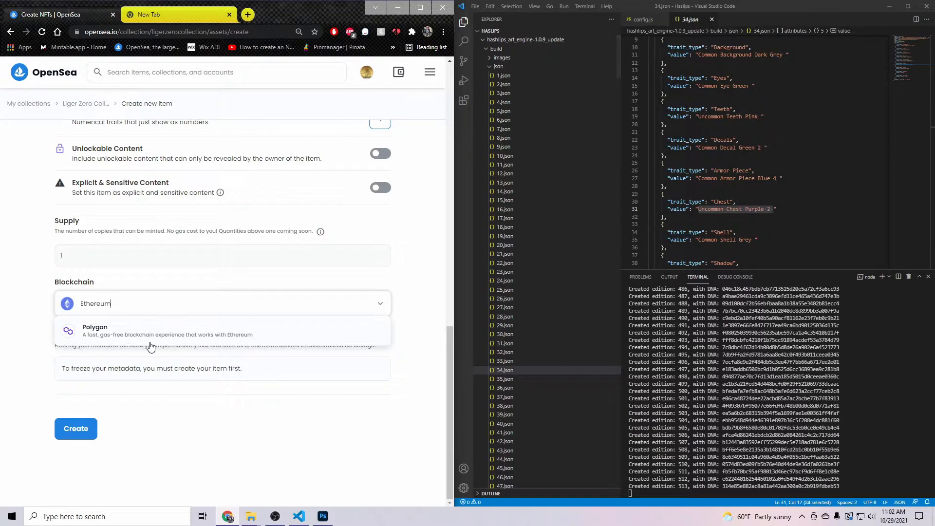
{"action": "left_click", "coordinate": [95, 334]}
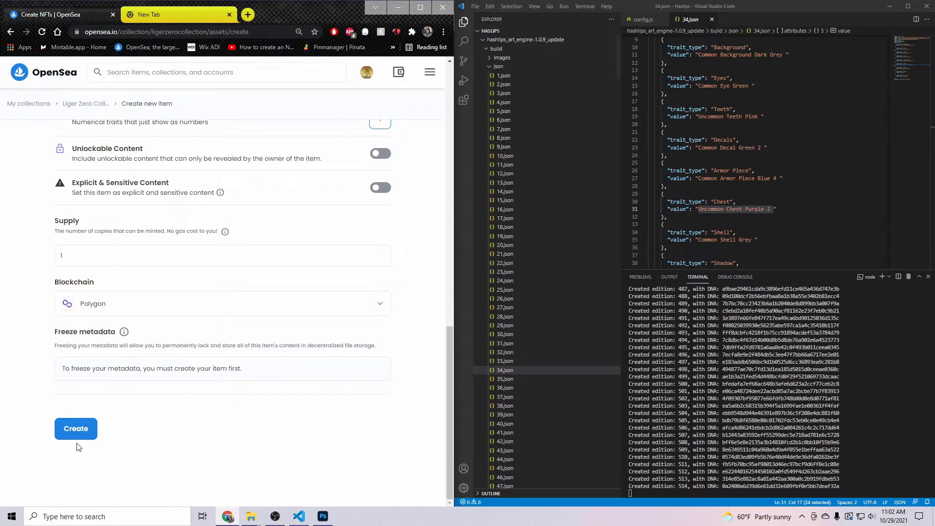
{"action": "left_click", "coordinate": [76, 428]}
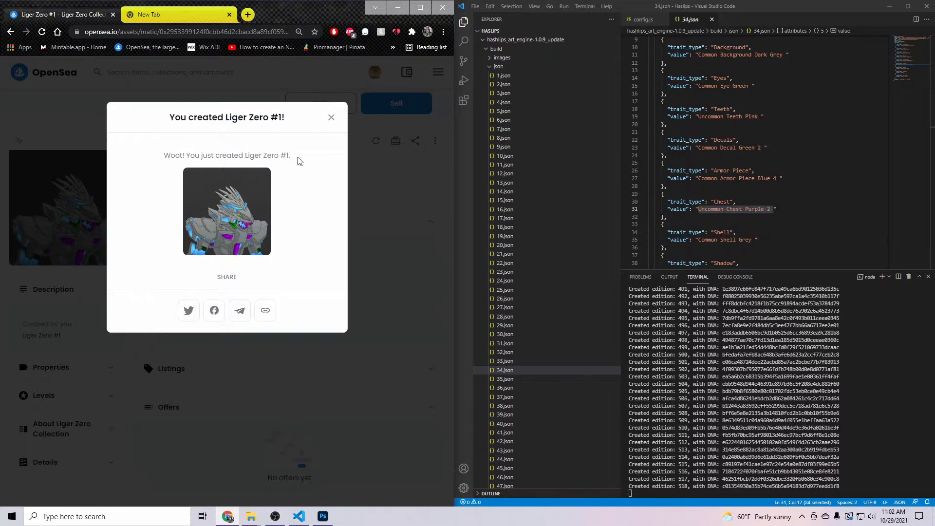
- Dismiss the 'You created' confirmation and start selling Liger Zero #1
{"action": "left_click", "coordinate": [331, 117]}
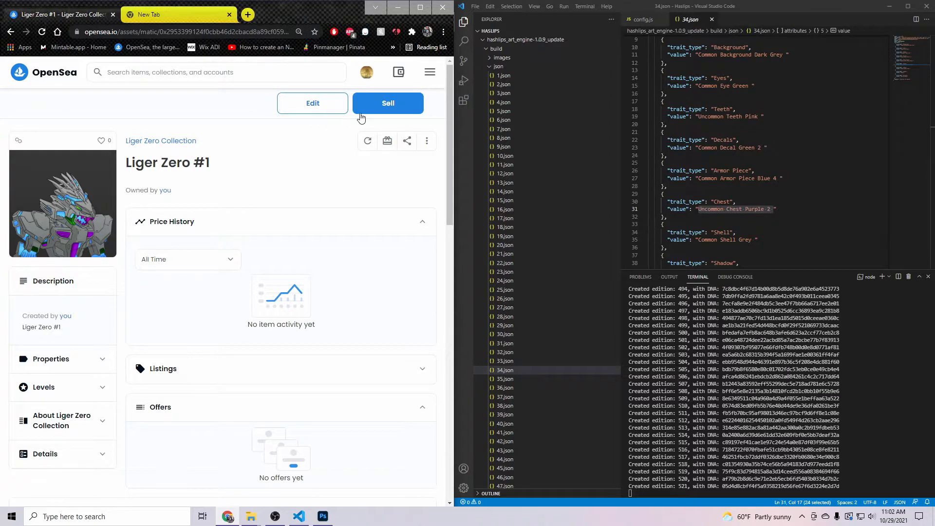
{"action": "left_click", "coordinate": [388, 102]}
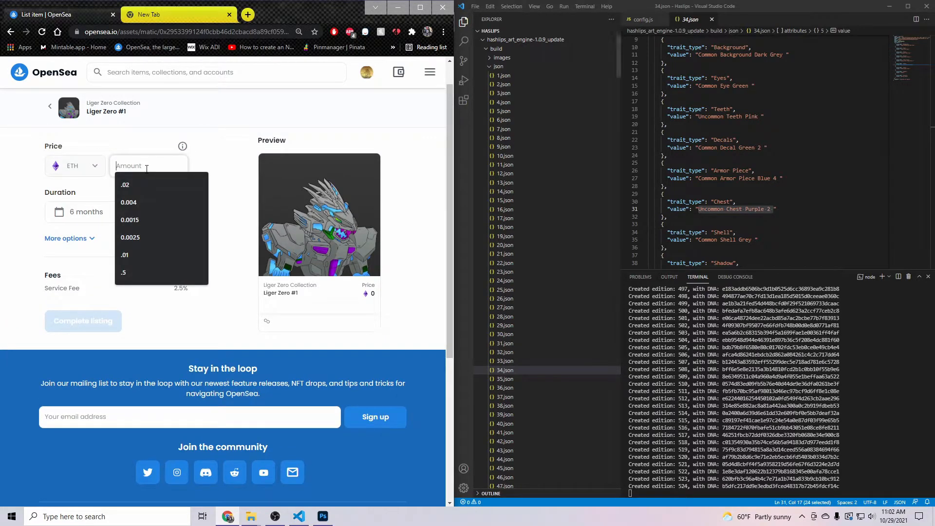
- Price the listing at 0.01 ETH, complete it and sign with the wallet
{"action": "type", "text": "0.0"}
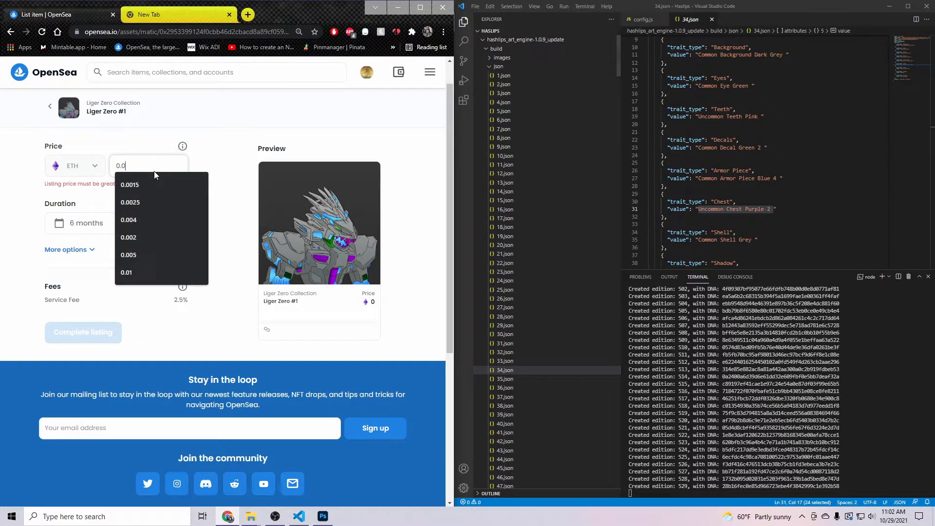
{"action": "left_click", "coordinate": [126, 271]}
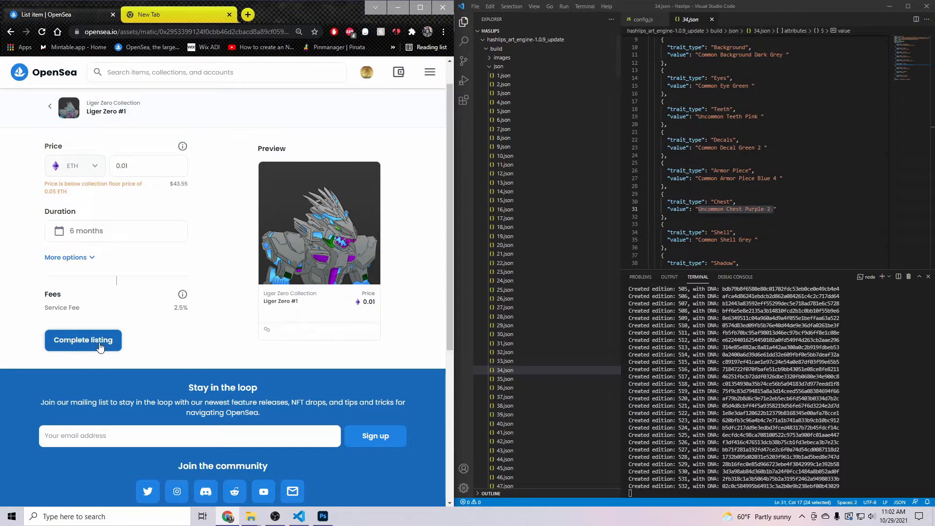
{"action": "left_click", "coordinate": [83, 339]}
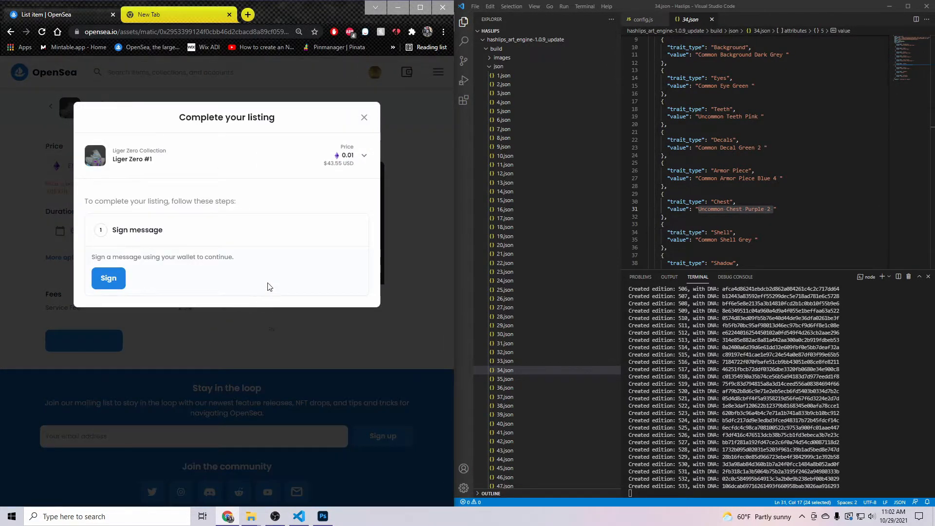
{"action": "left_click", "coordinate": [108, 277]}
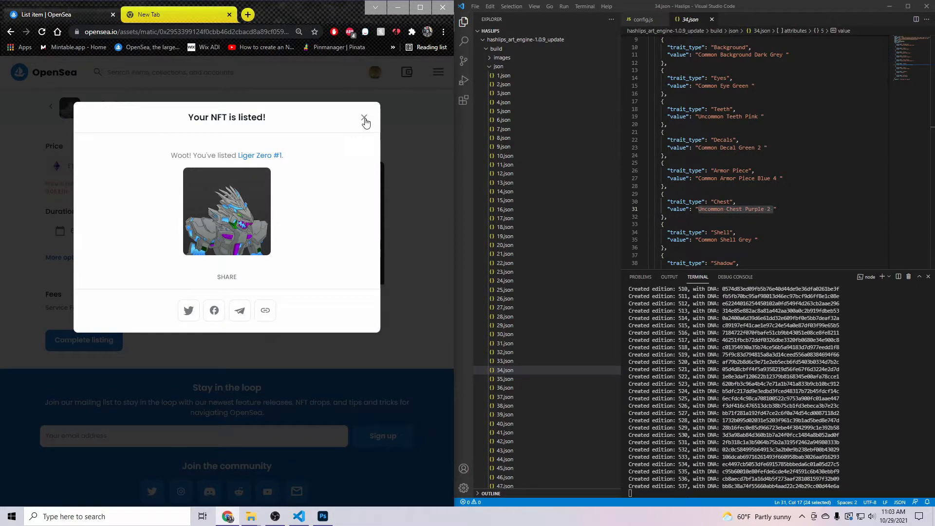
{"action": "left_click", "coordinate": [364, 119]}
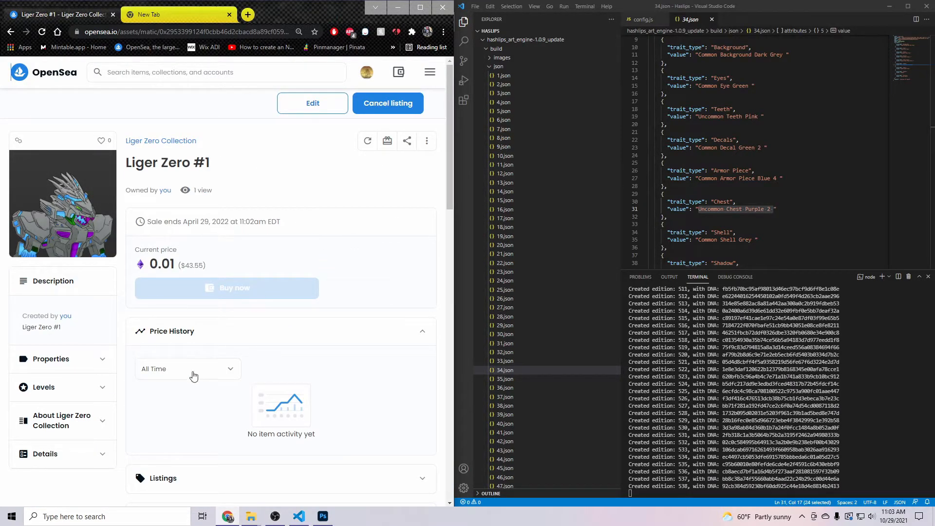
- Go to the Explore page of all NFTs from the top navigation
{"action": "left_click", "coordinate": [44, 72]}
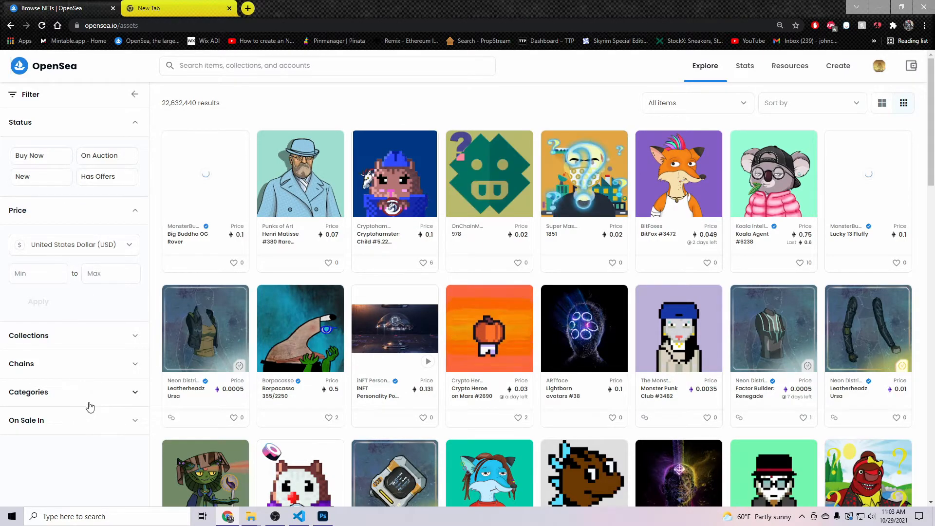
{"action": "mouse_move", "coordinate": [80, 356]}
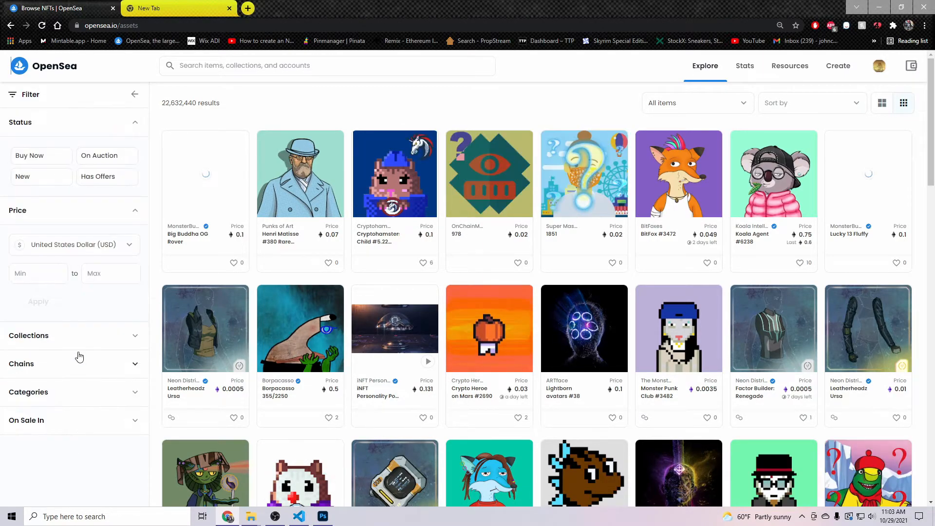
- Filter results to Polygon, Buy Now items sorted by Recently Listed
{"action": "left_click", "coordinate": [43, 413]}
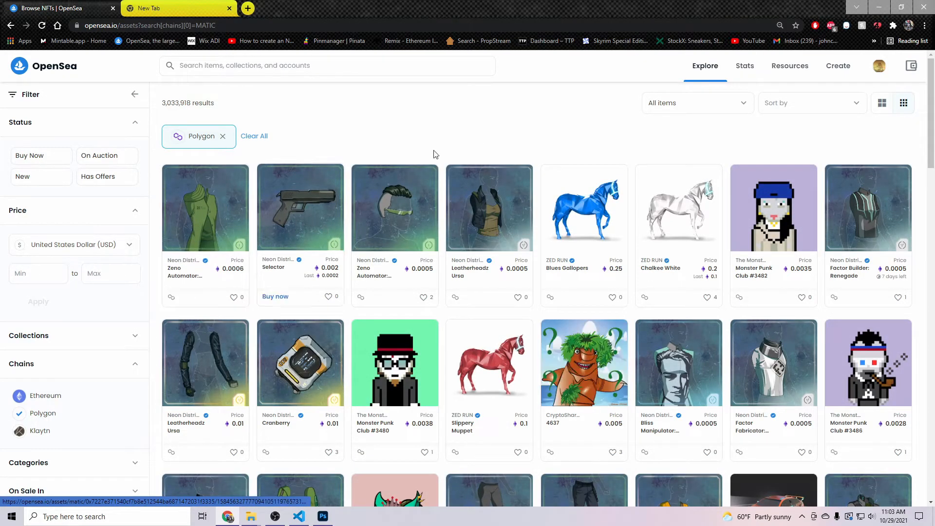
{"action": "left_click", "coordinate": [811, 102]}
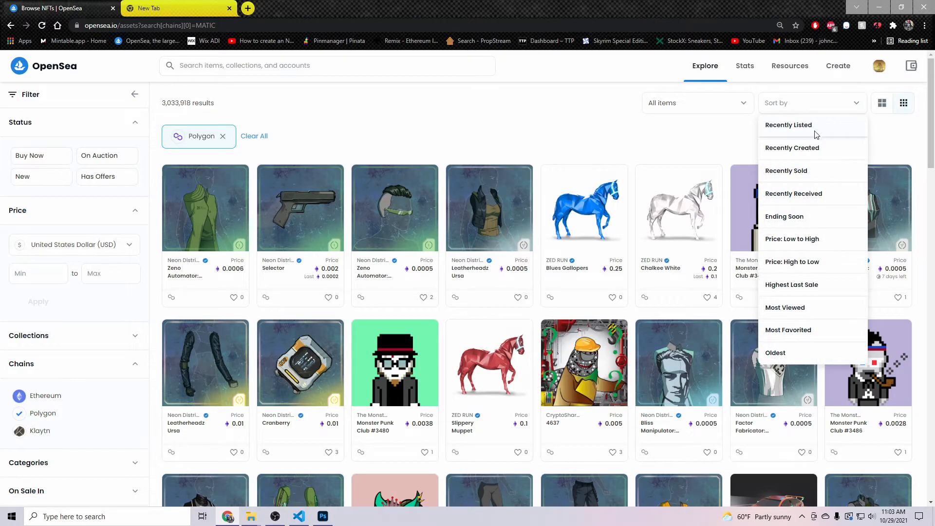
{"action": "left_click", "coordinate": [787, 124]}
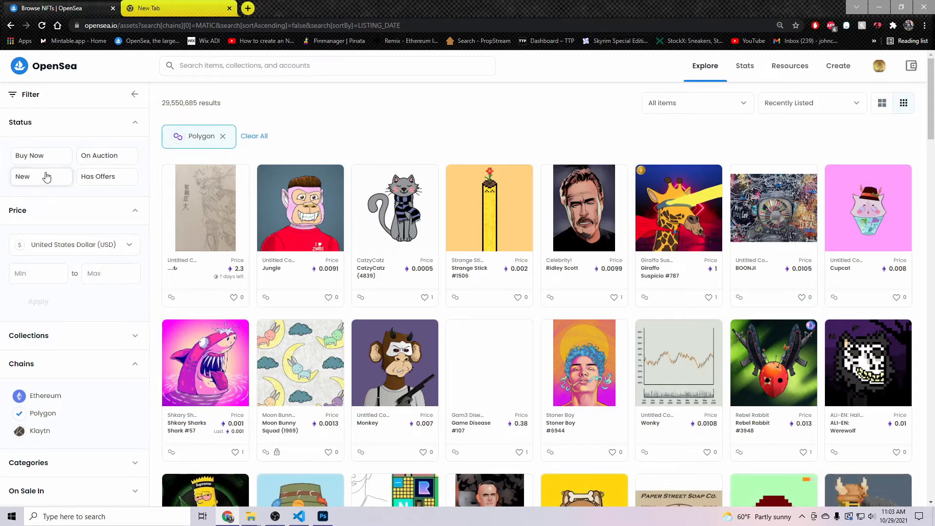
{"action": "left_click", "coordinate": [29, 156]}
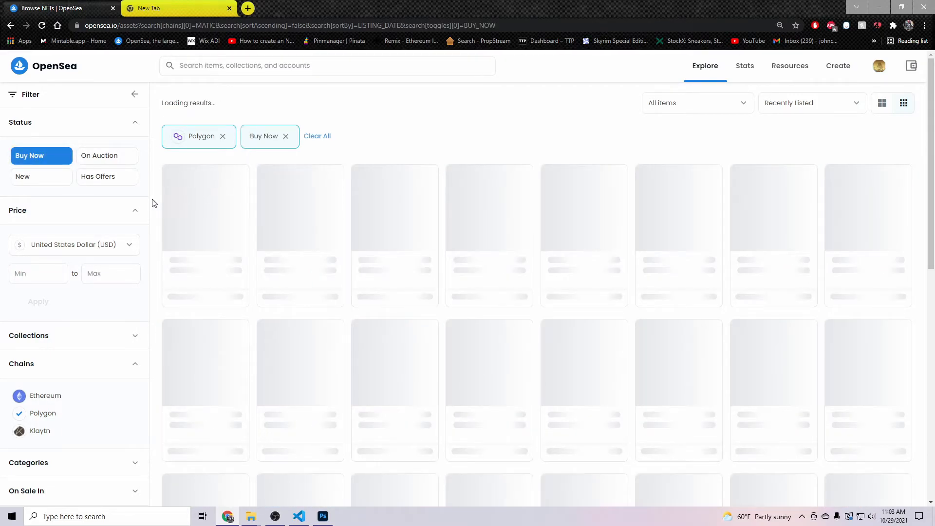
{"action": "mouse_move", "coordinate": [292, 259]}
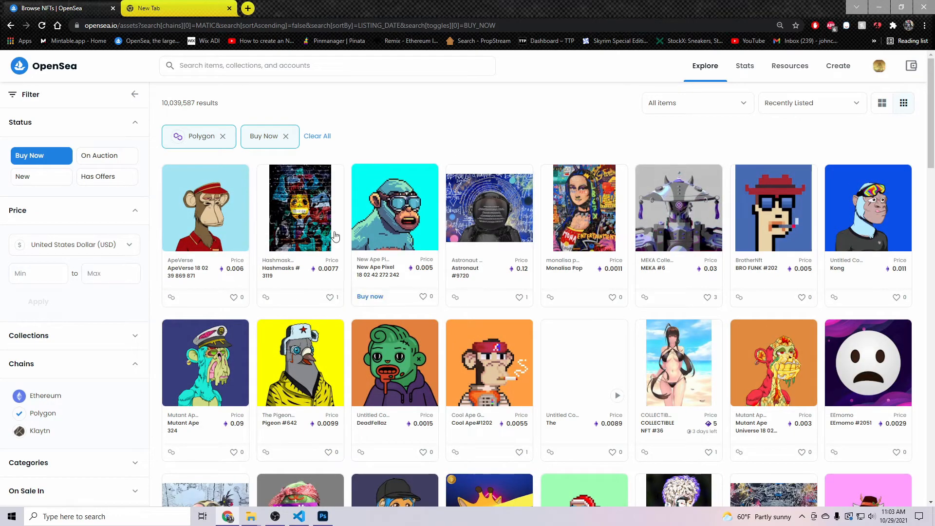
- Search for 'liger' and open the Liger Zero #1 item page
{"action": "left_click", "coordinate": [327, 65]}
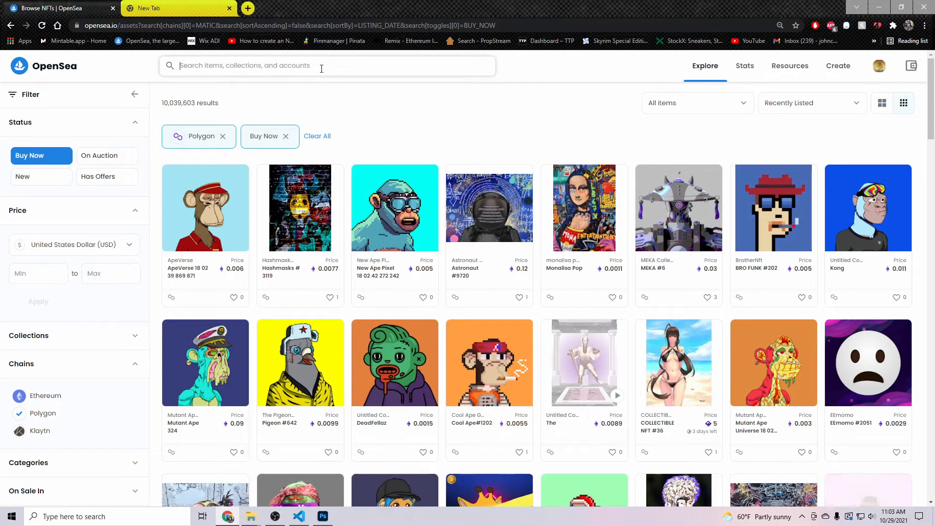
{"action": "type", "text": "ll"}
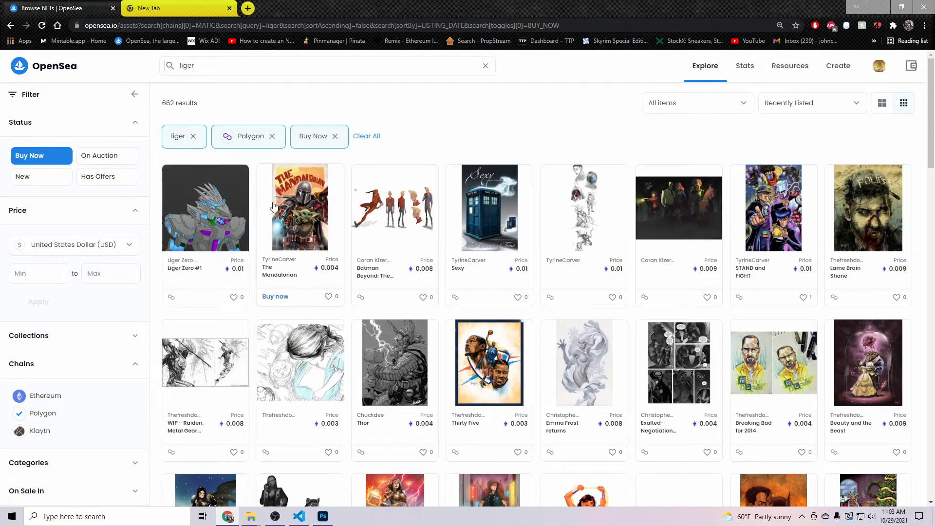
{"action": "left_click", "coordinate": [205, 208]}
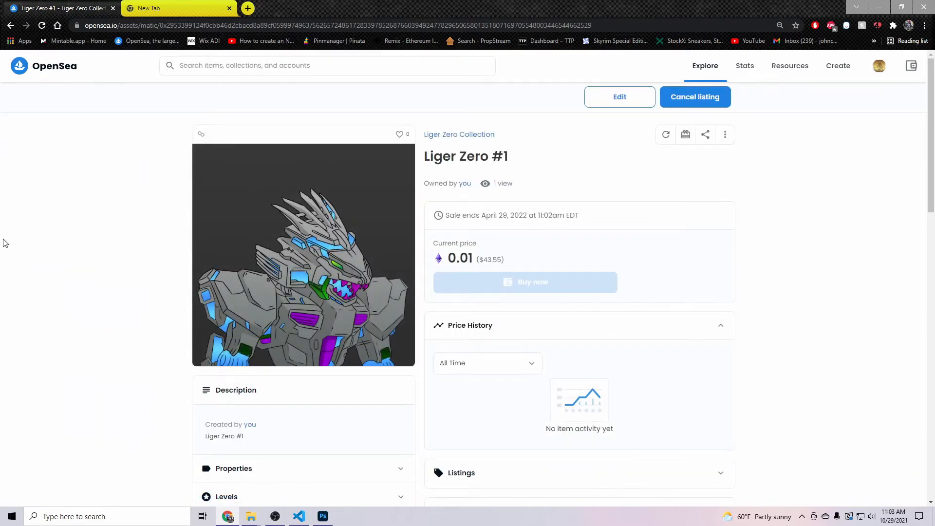
{"action": "mouse_move", "coordinate": [185, 200]}
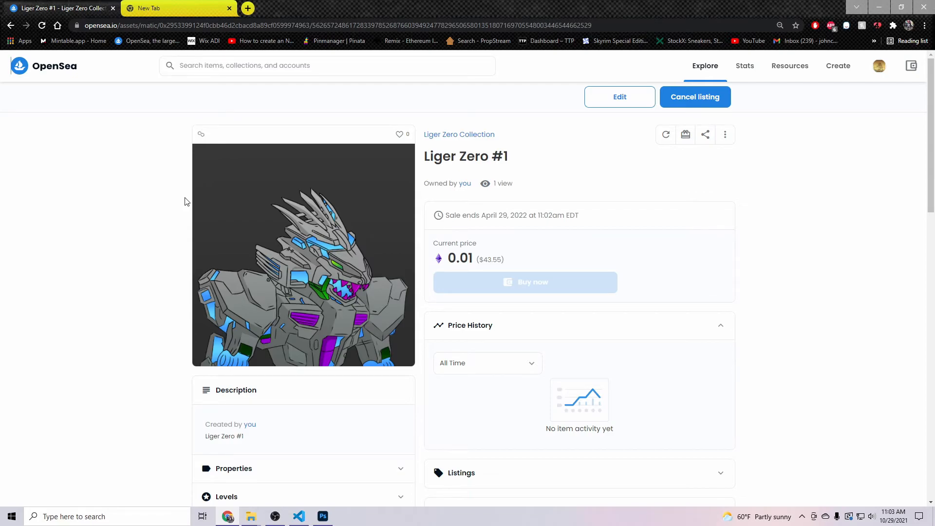
{"action": "mouse_move", "coordinate": [309, 185]}
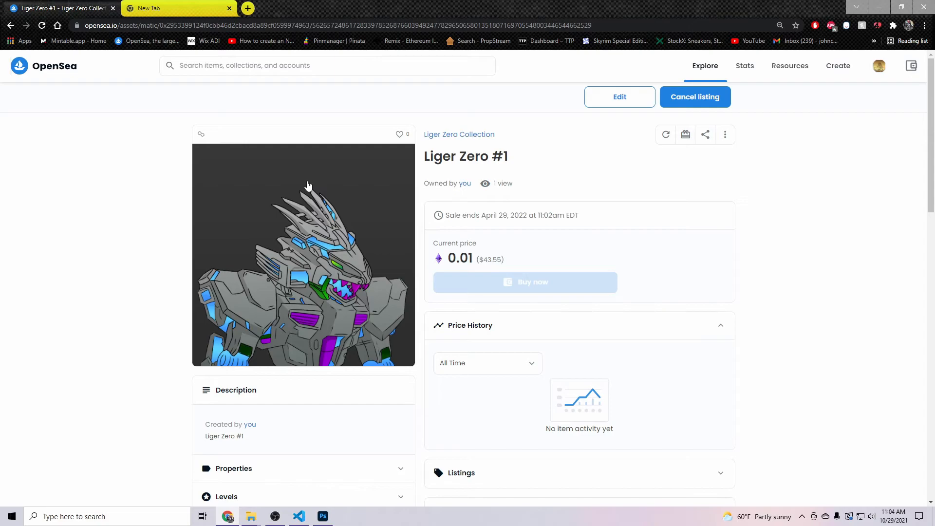
{"action": "mouse_move", "coordinate": [301, 228]}
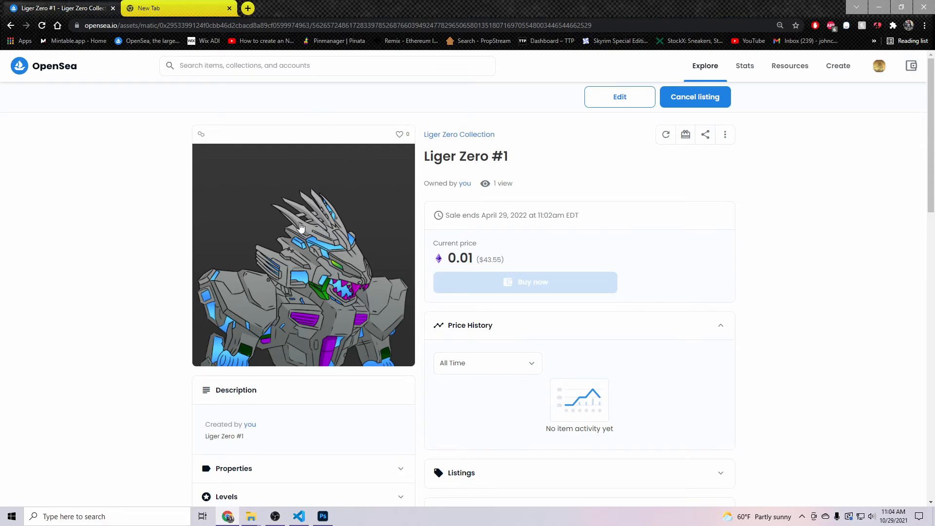